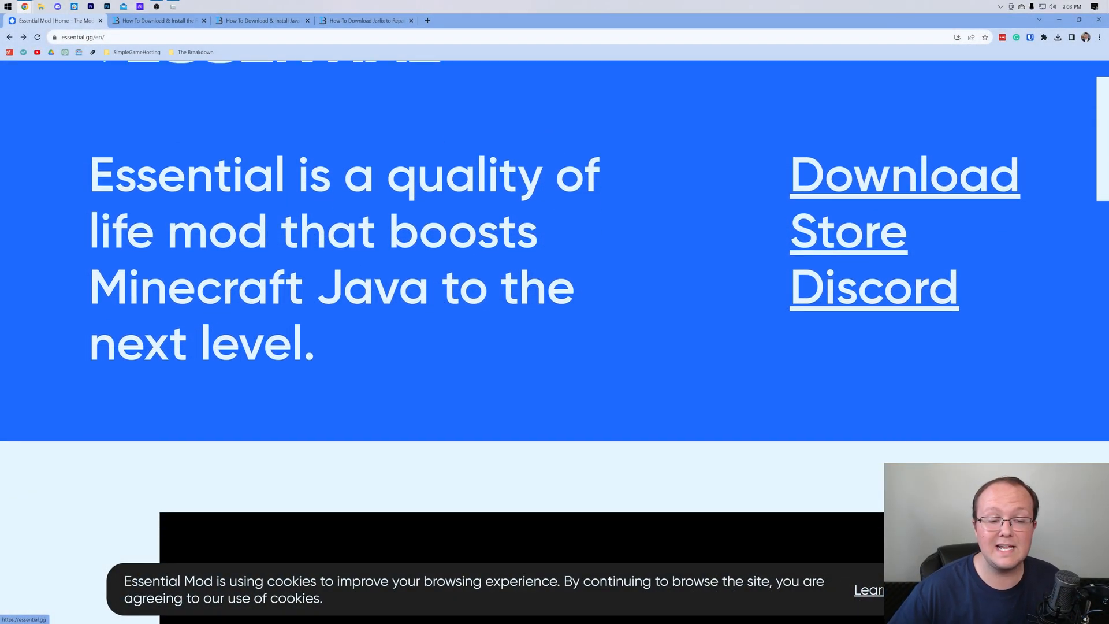
Step: Go to Essential's download page and scroll to the Fabric and Forge build lists
scroll("down", 3)
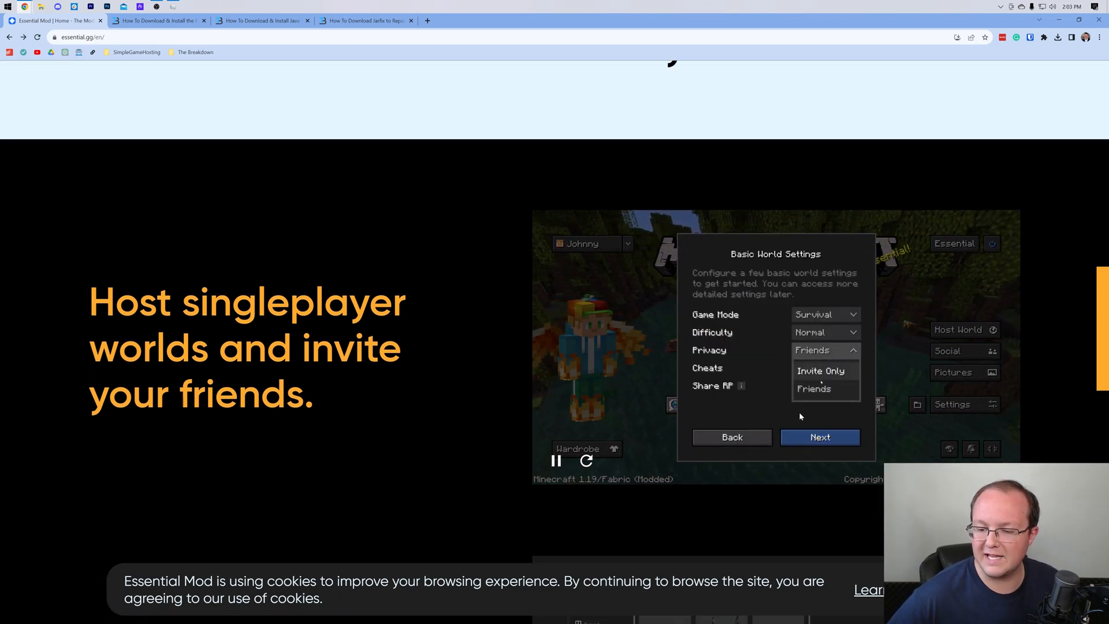
scroll("down", 3)
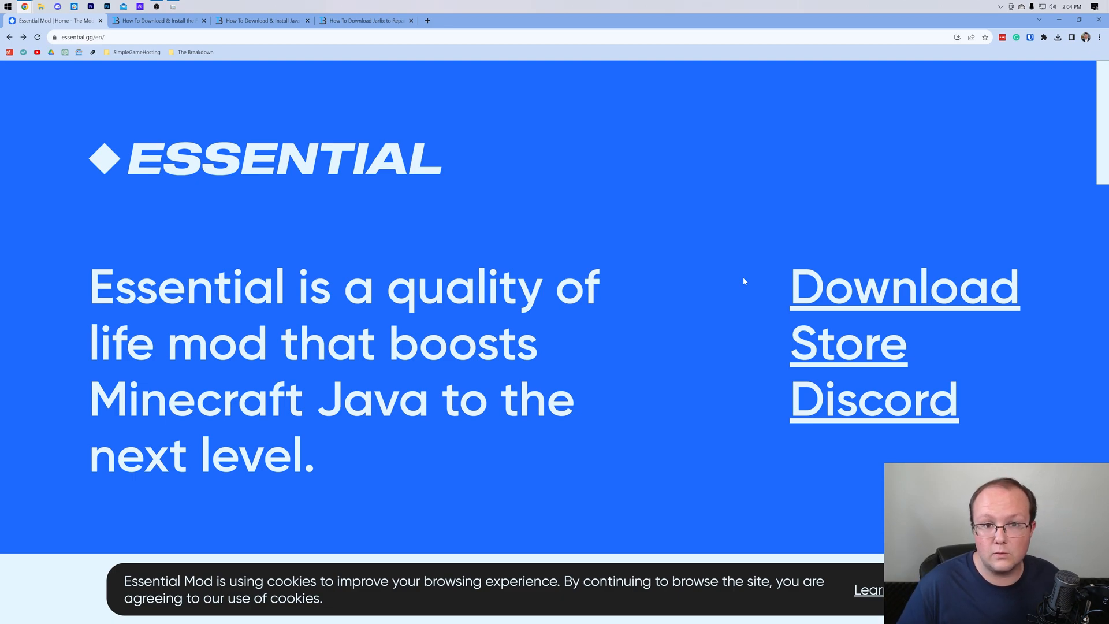
mouse_move(557, 227)
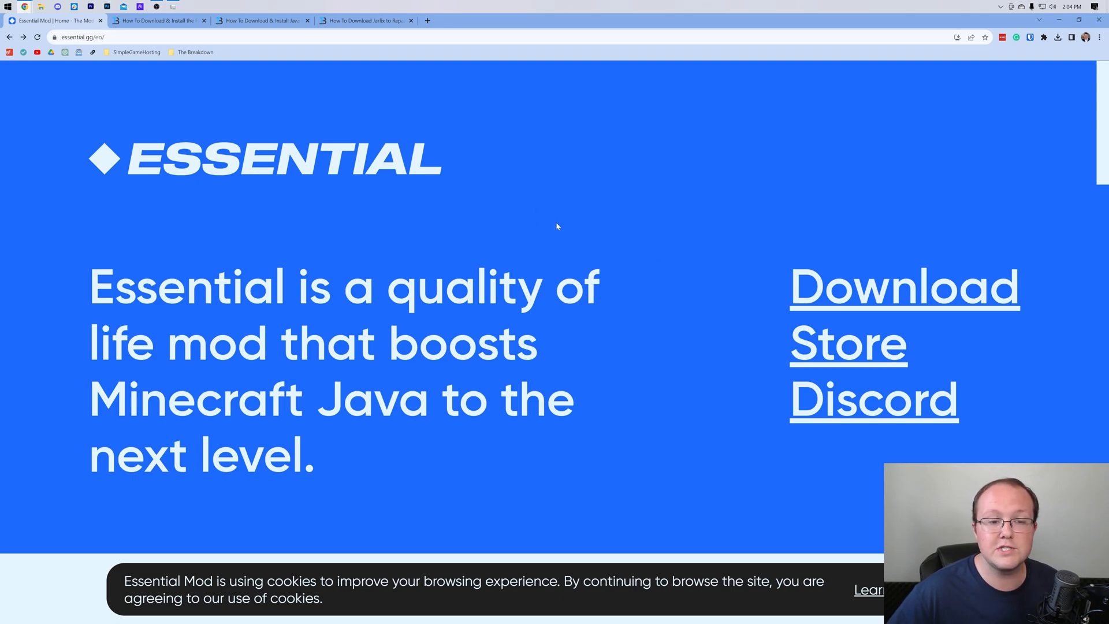
mouse_move(400, 224)
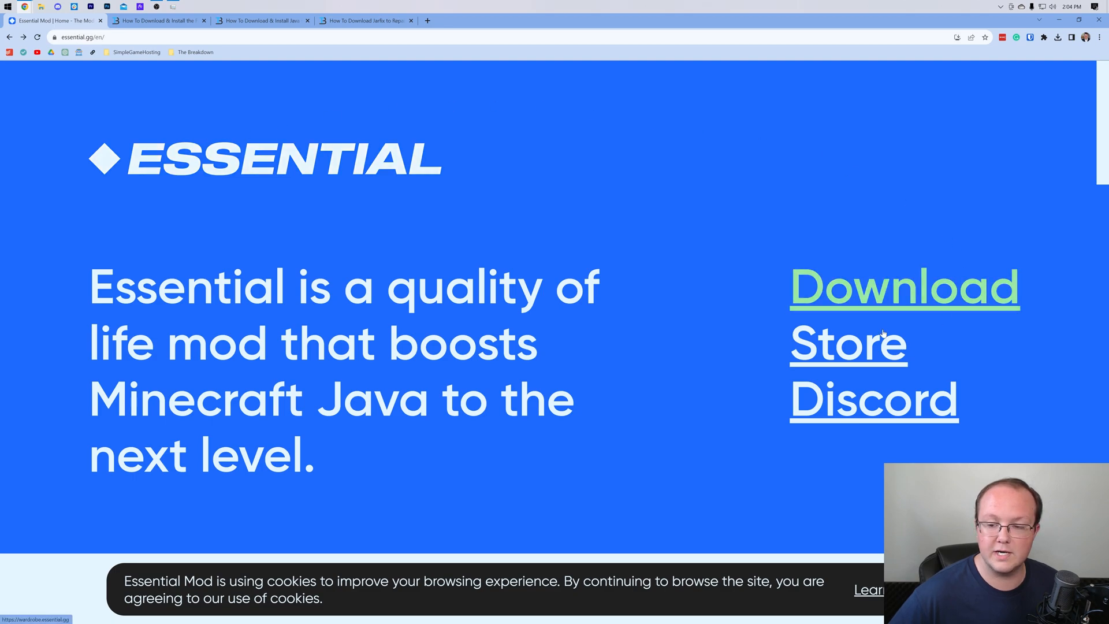
left_click(903, 287)
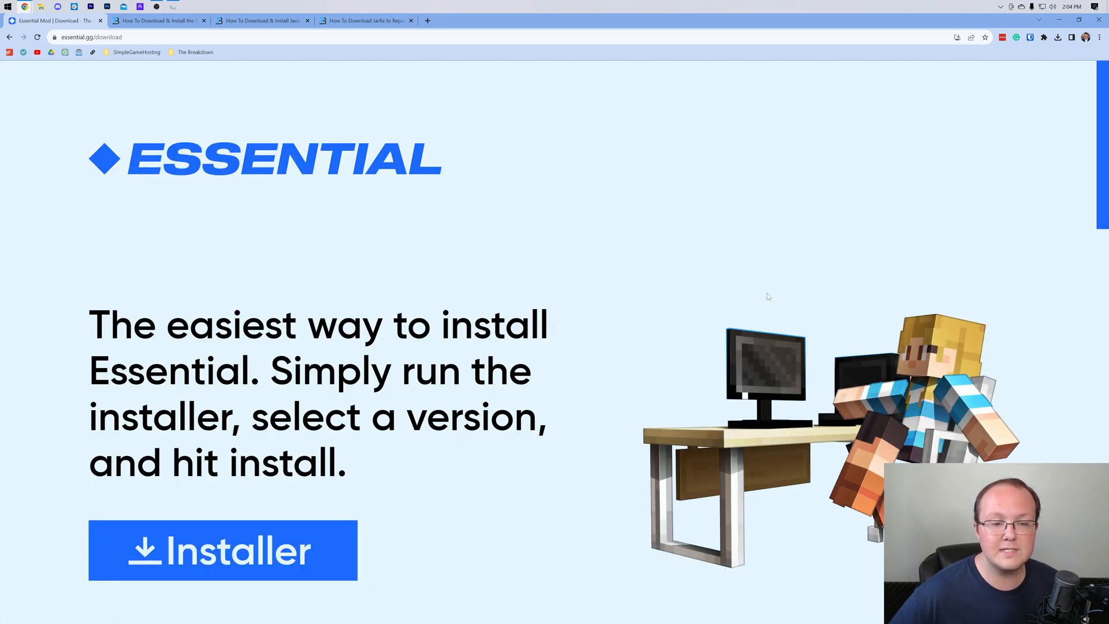
scroll("down", 3)
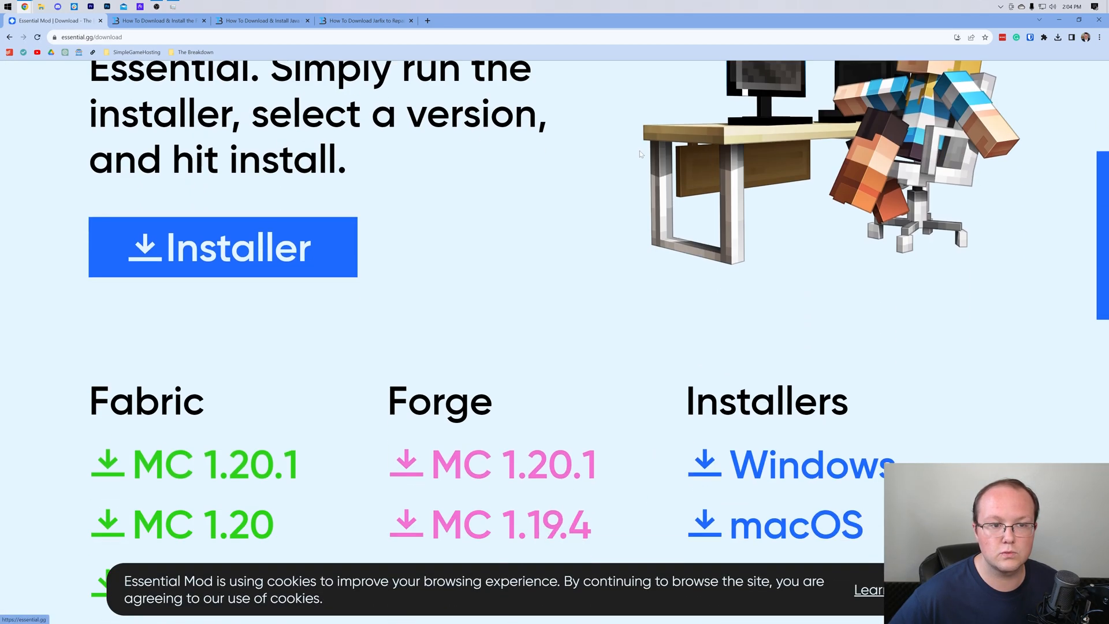
scroll("down", 3)
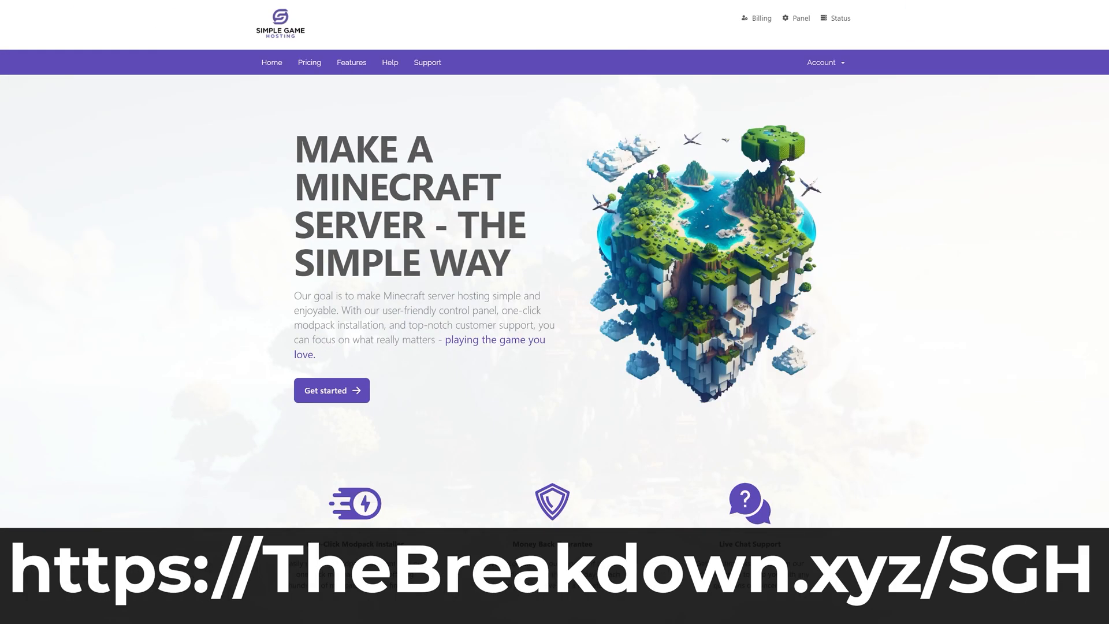
left_click_drag(377, 310, 512, 325)
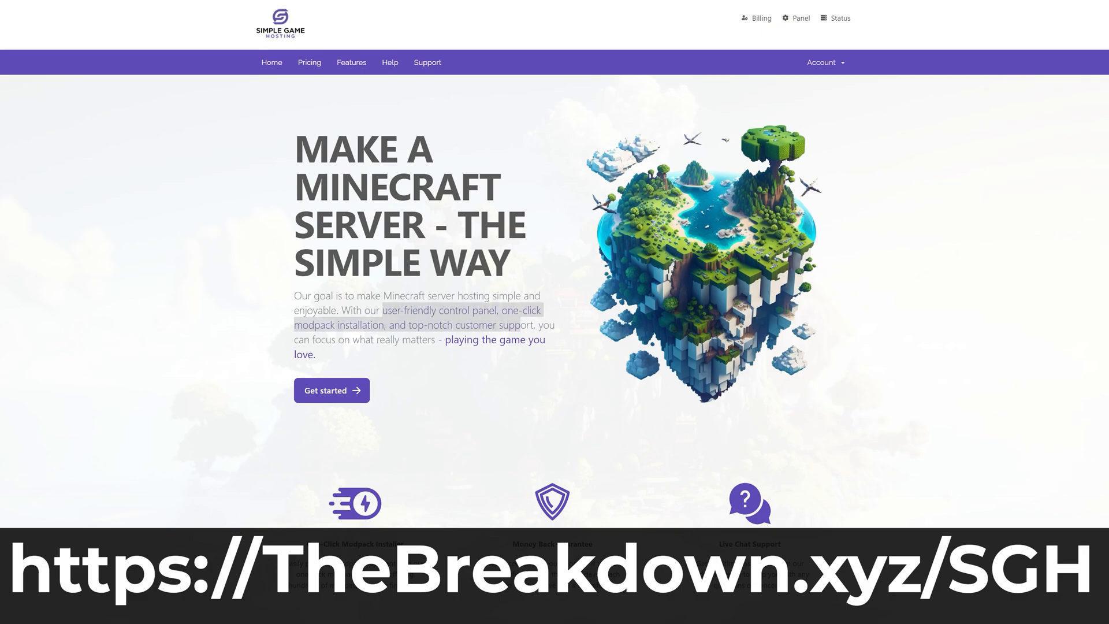
mouse_move(543, 348)
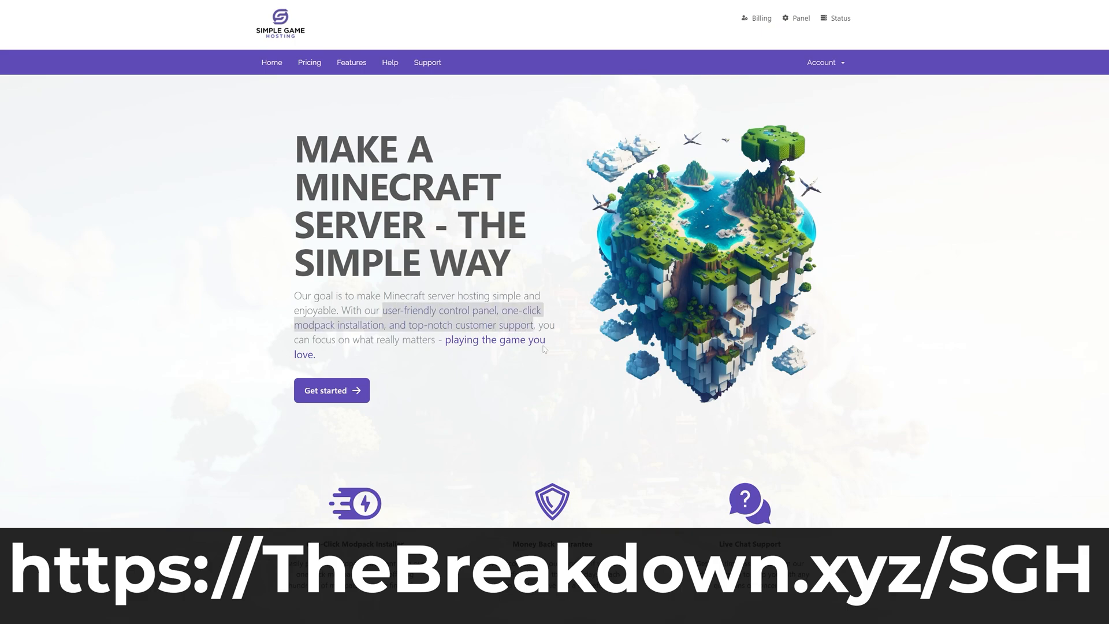
scroll("down", 3)
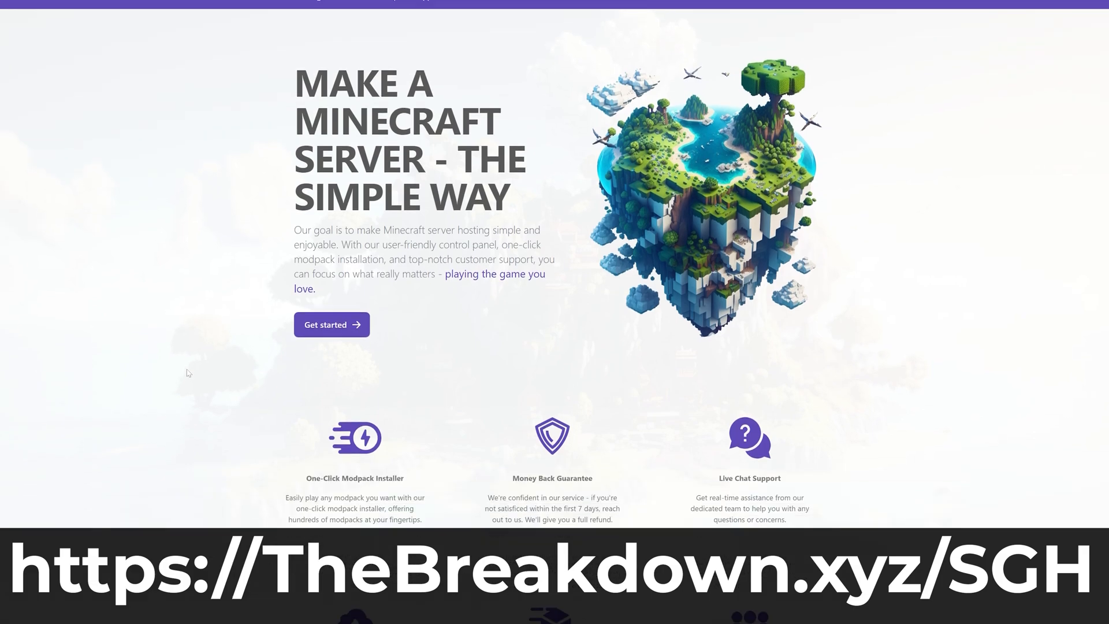
scroll("down", 3)
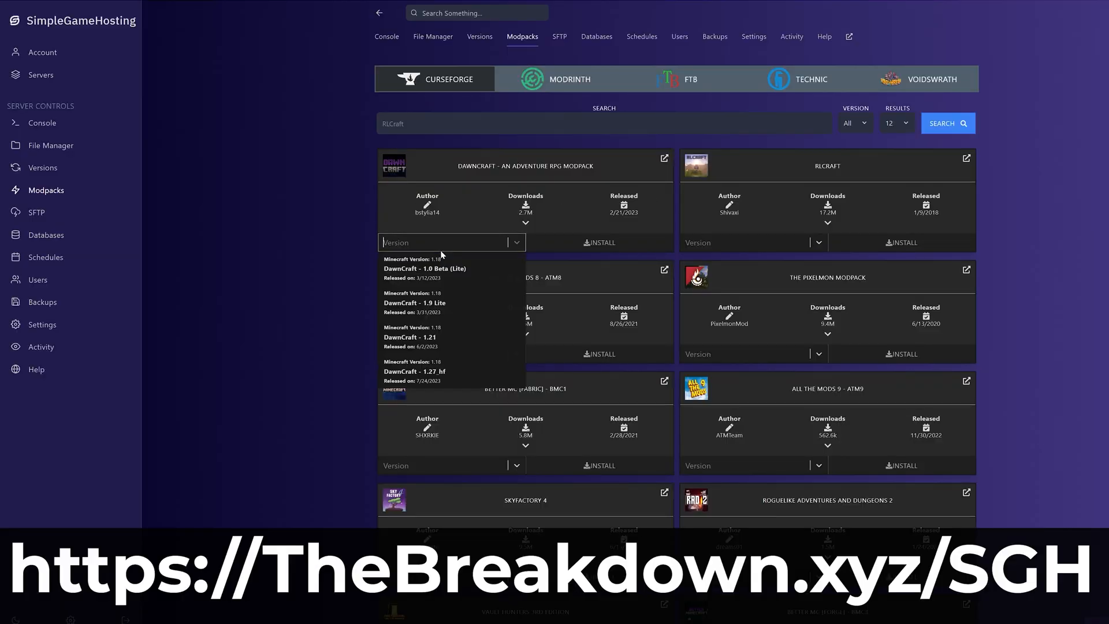
left_click(413, 371)
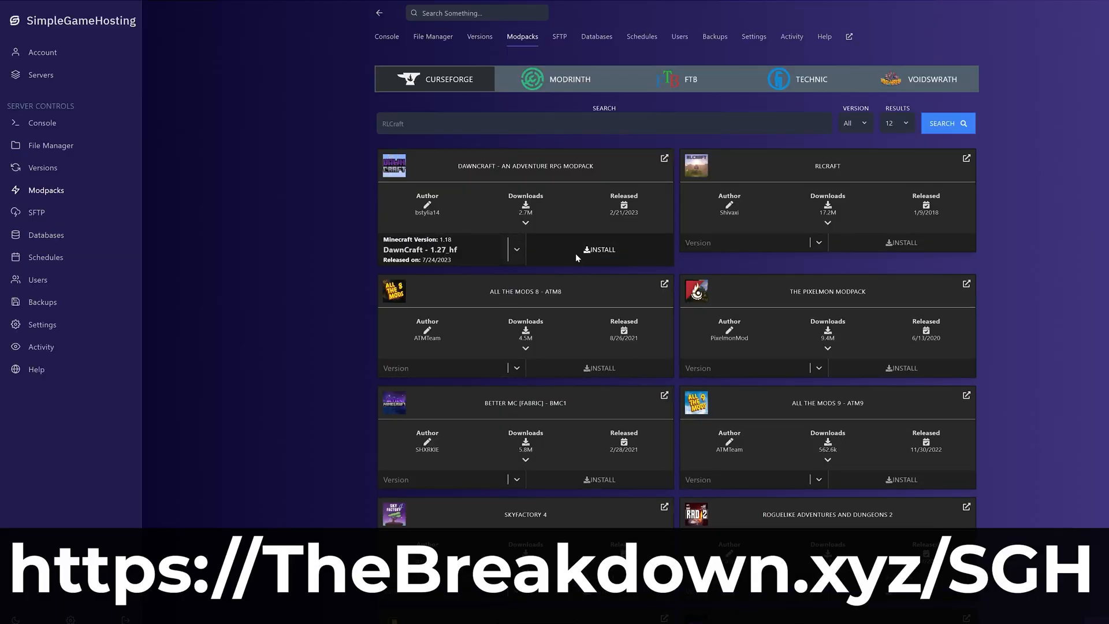
left_click(599, 249)
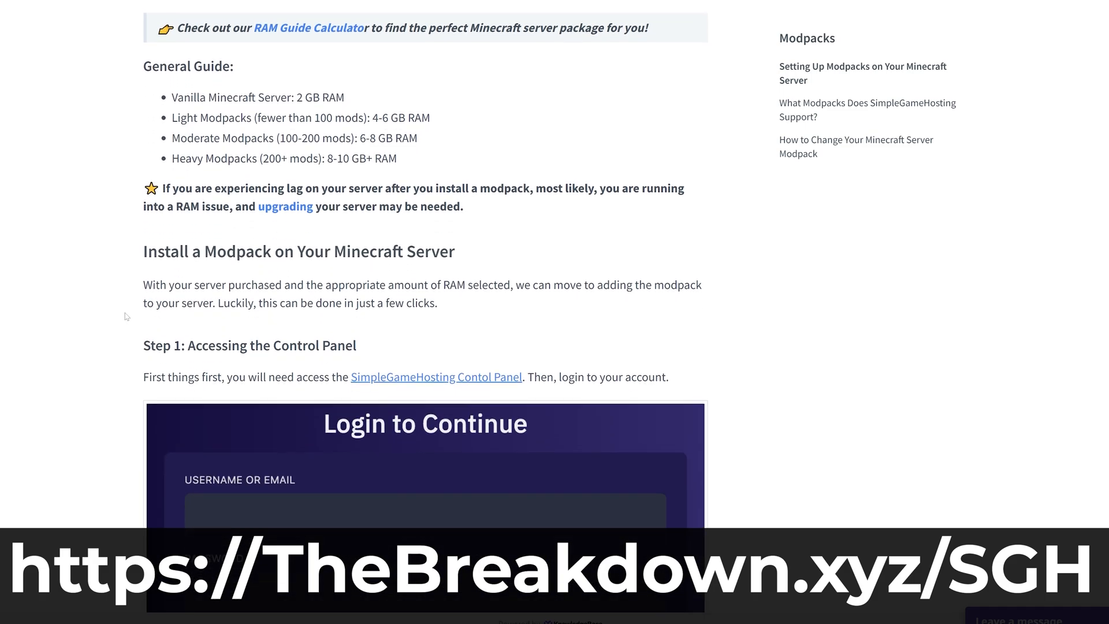
scroll("down", 3)
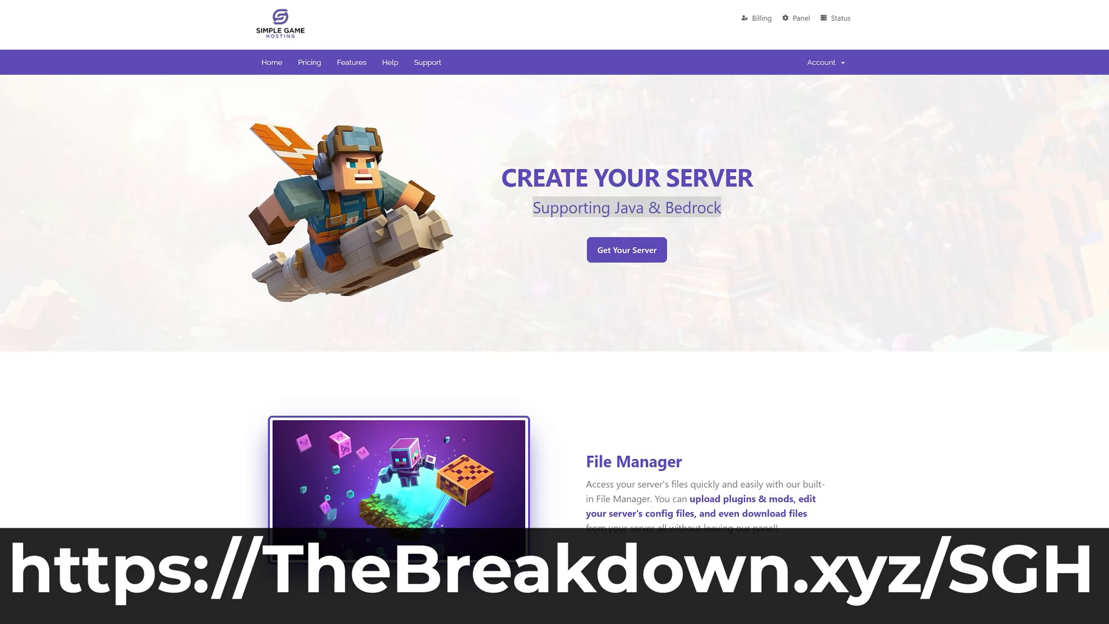
scroll("down", 3)
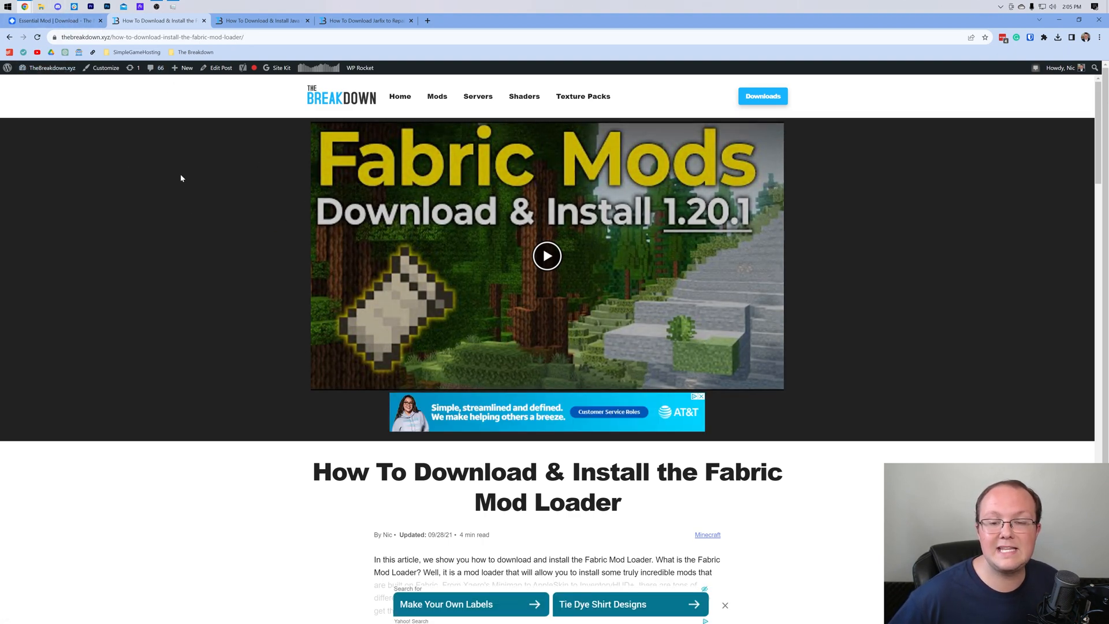
Step: Scroll the Fabric Mod Loader article and follow its DOWNLOAD FABRIC link
scroll("down", 3)
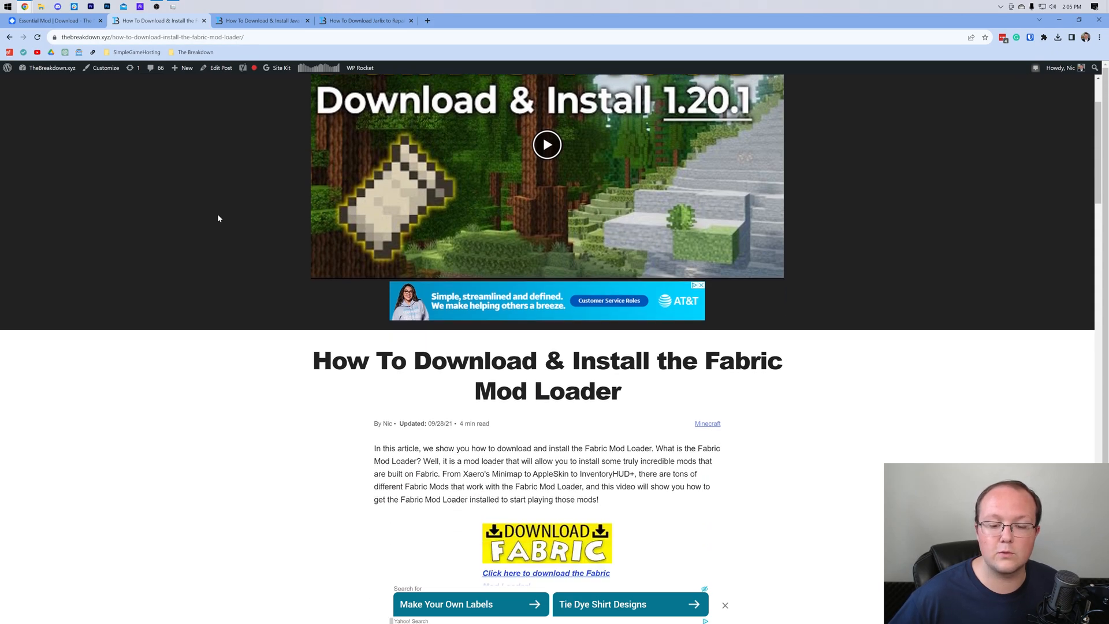
scroll("down", 3)
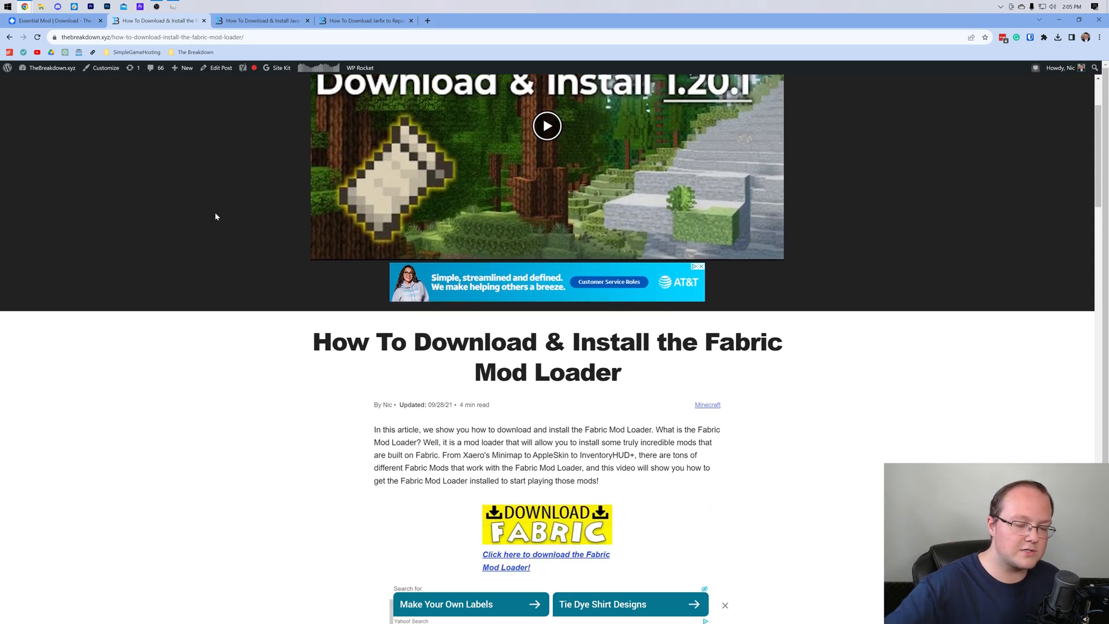
scroll("down", 3)
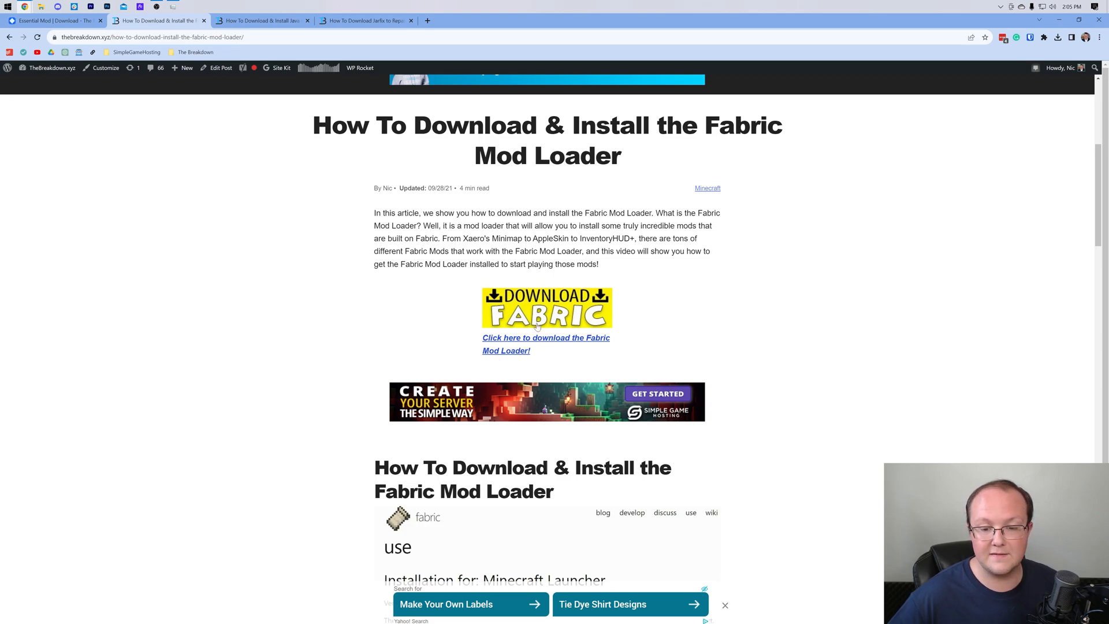
left_click(545, 344)
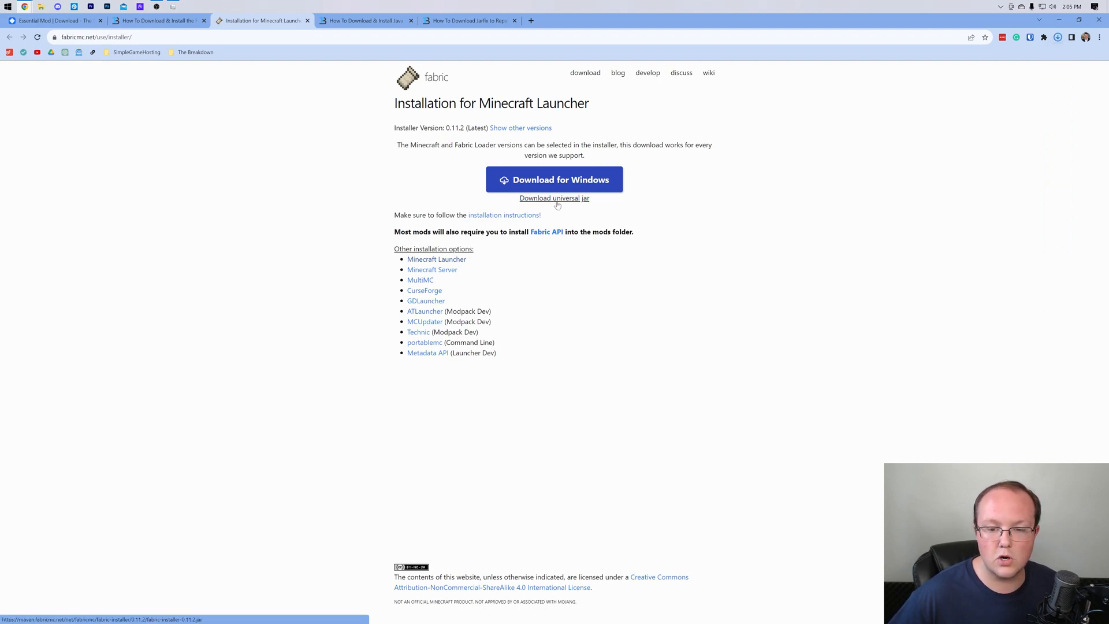
Step: Download the universal jar Fabric installer 0.11.2 for Windows
left_click(554, 198)
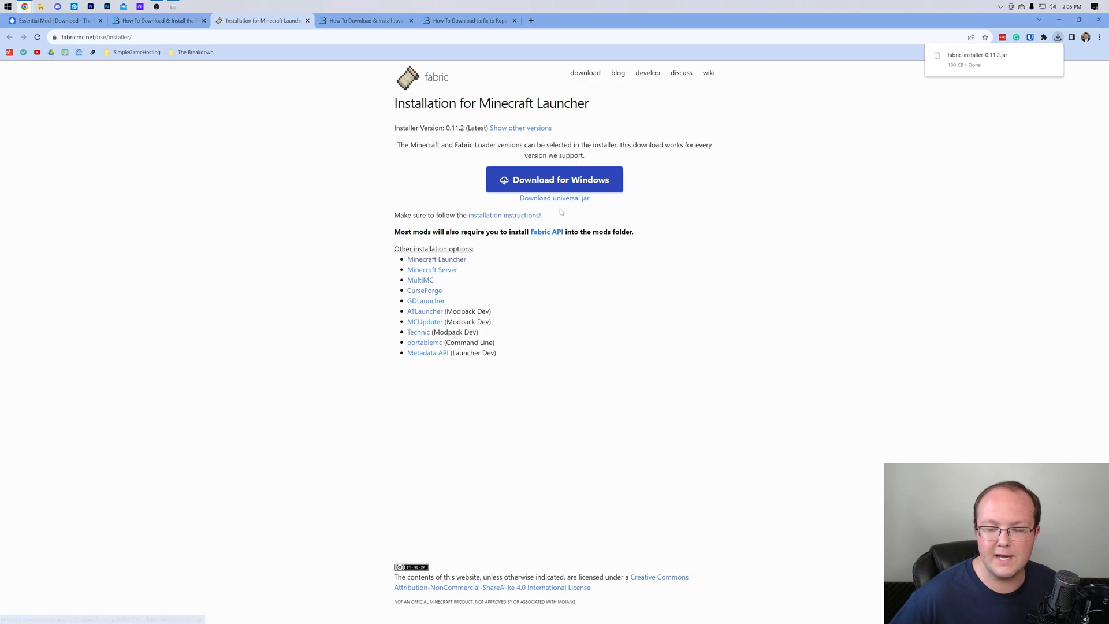
mouse_move(862, 175)
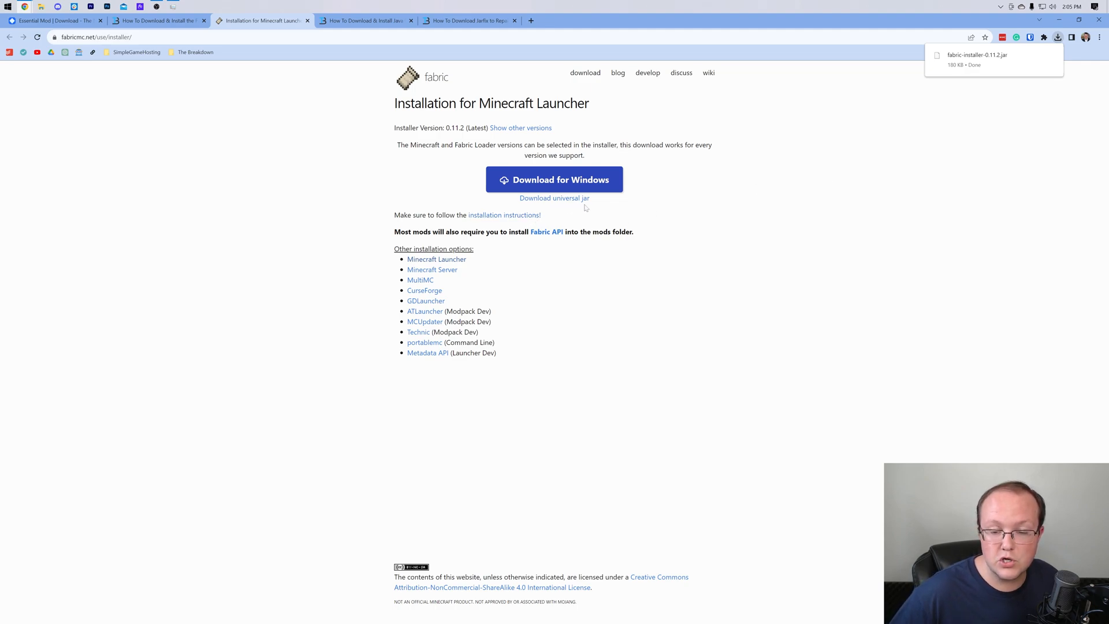
mouse_move(679, 215)
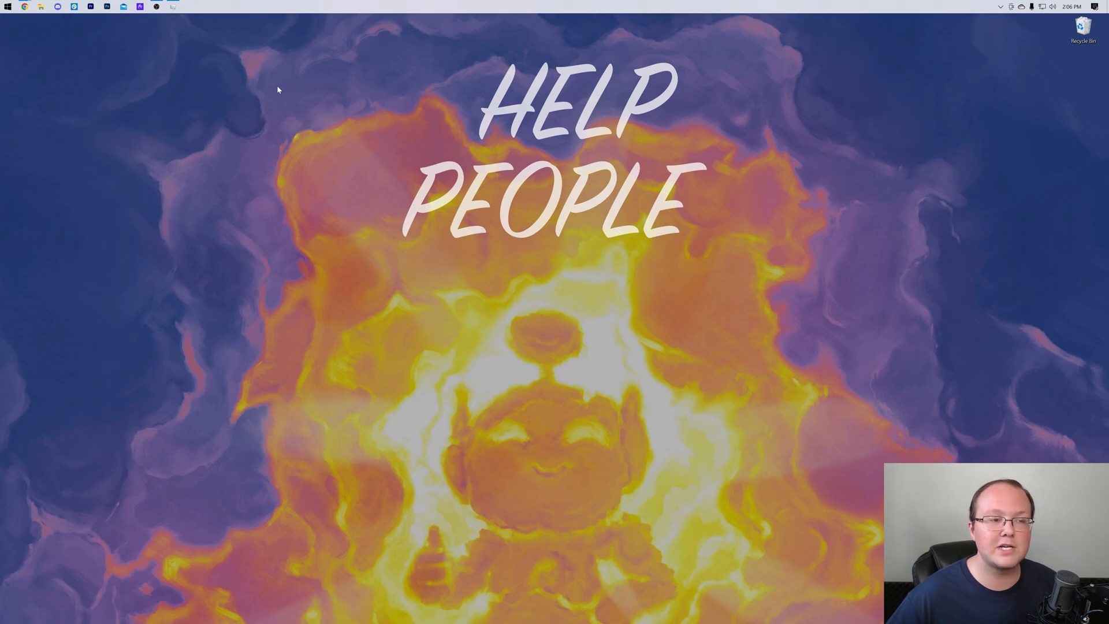
Step: Locate the fabric-installer jar in File Explorer and open it with Java(TM) Platform SE binary
left_click(90, 6)
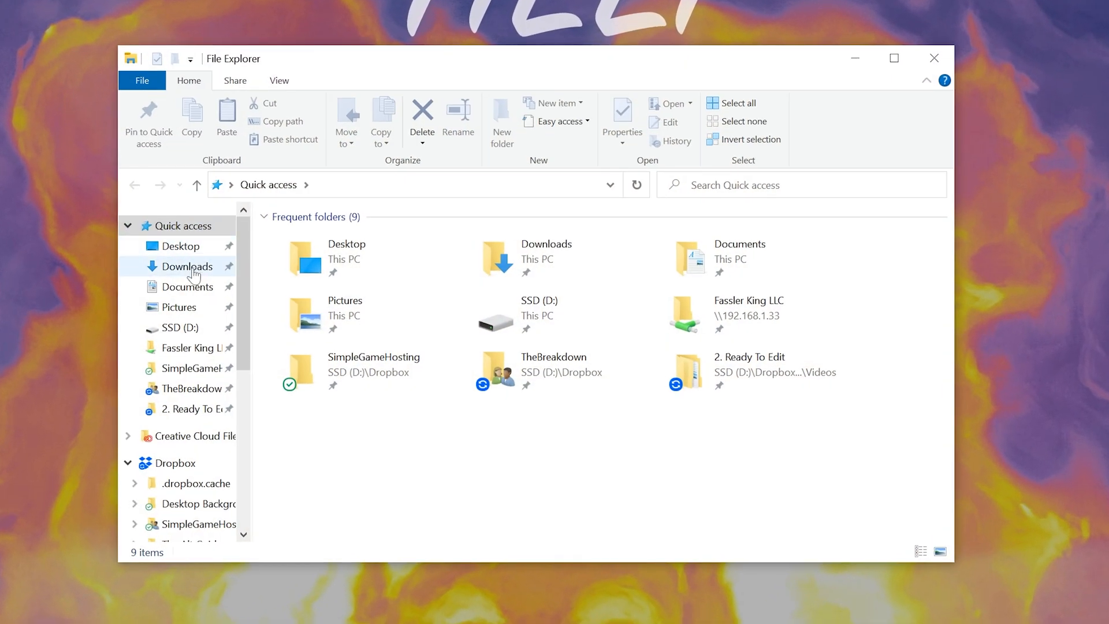
left_click(191, 266)
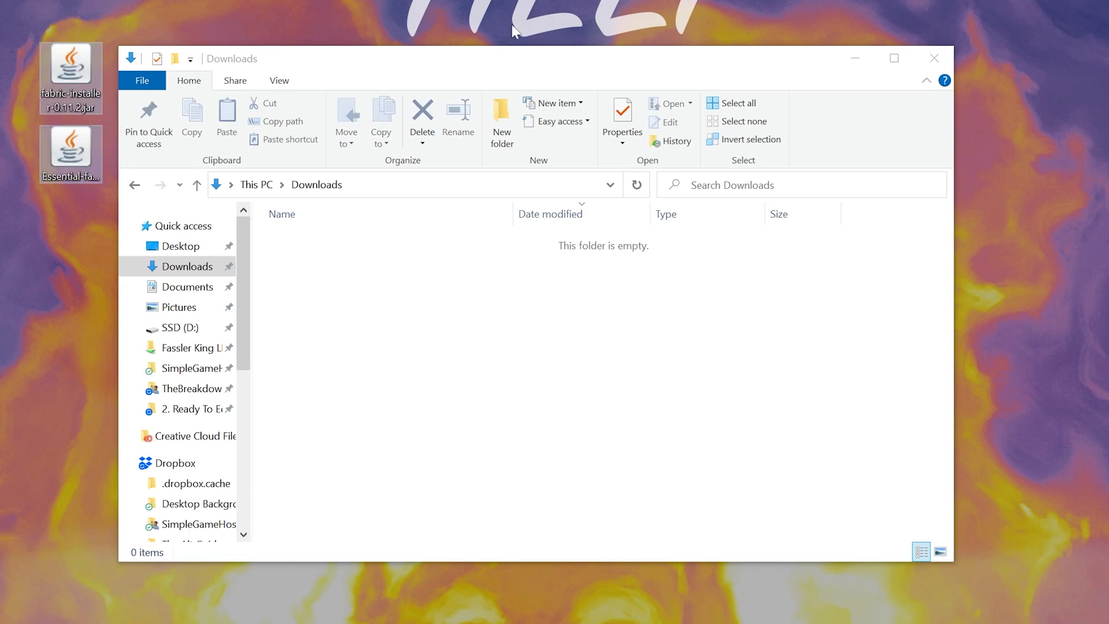
right_click(70, 64)
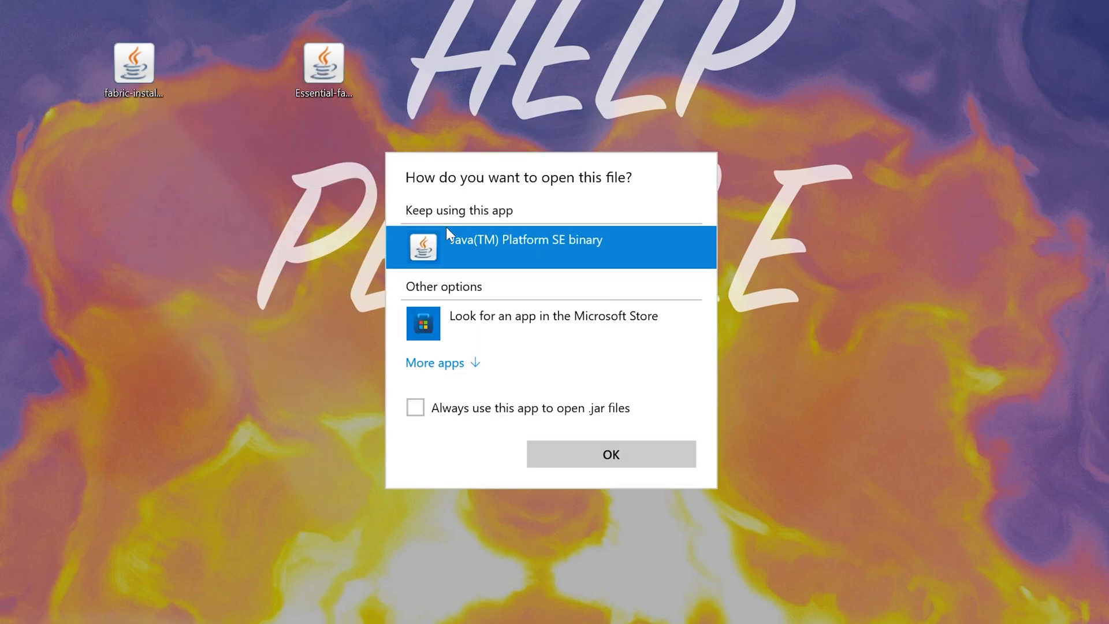
left_click(609, 454)
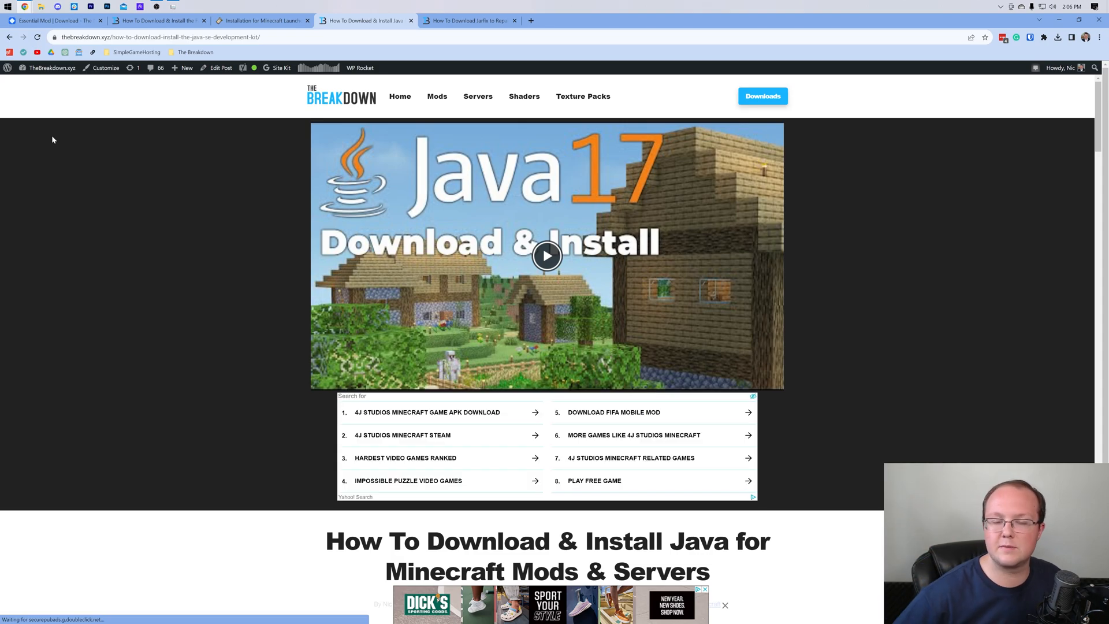
scroll("down", 3)
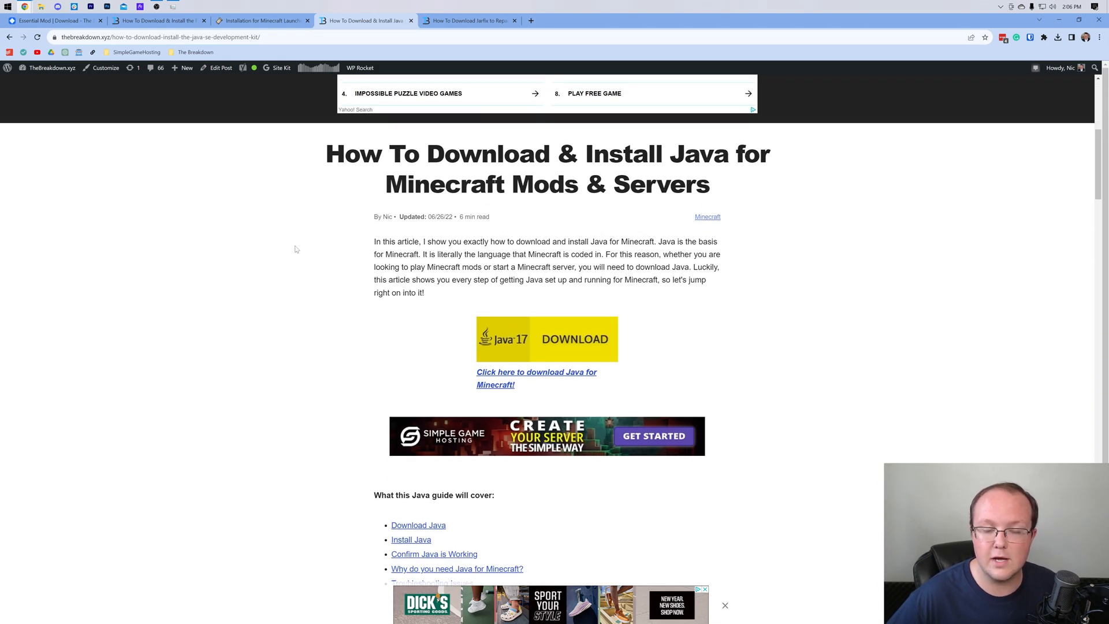
scroll("down", 3)
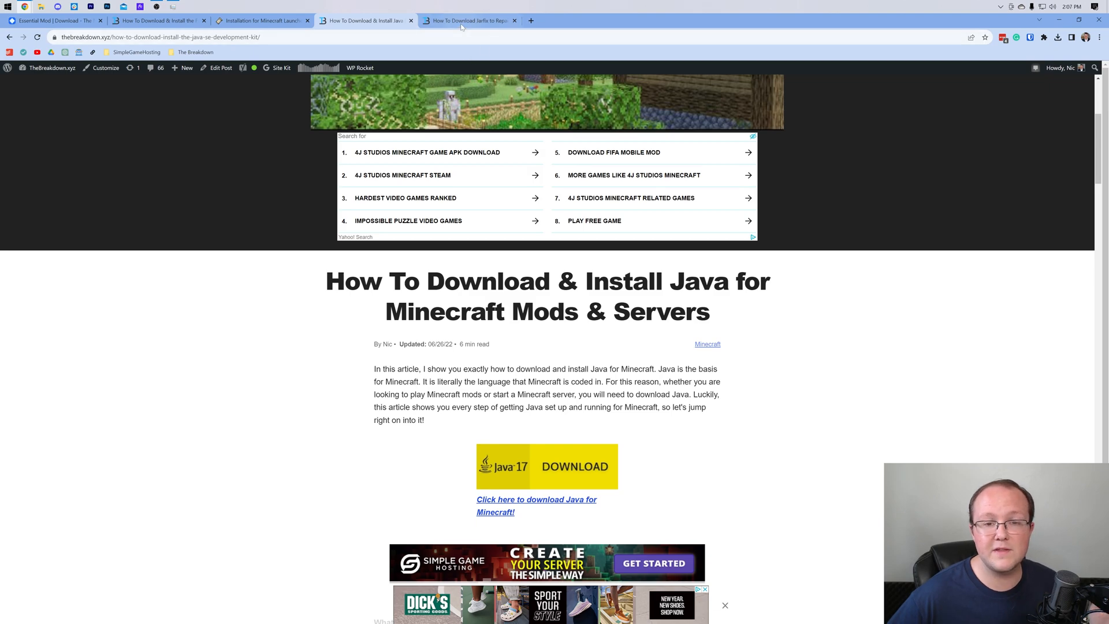
left_click(467, 20)
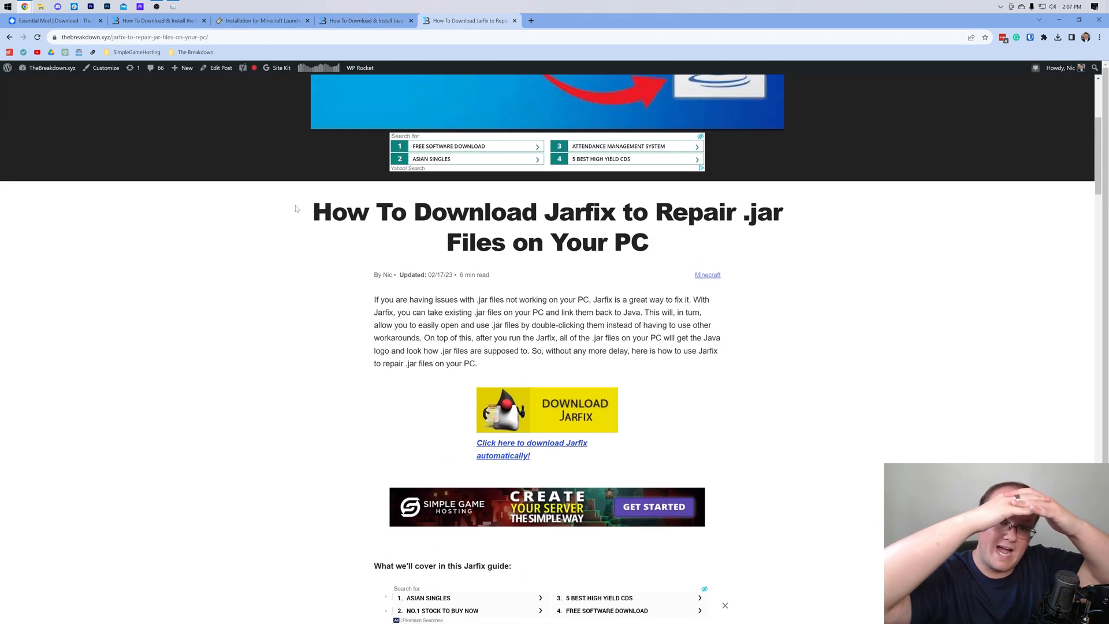
left_click(365, 19)
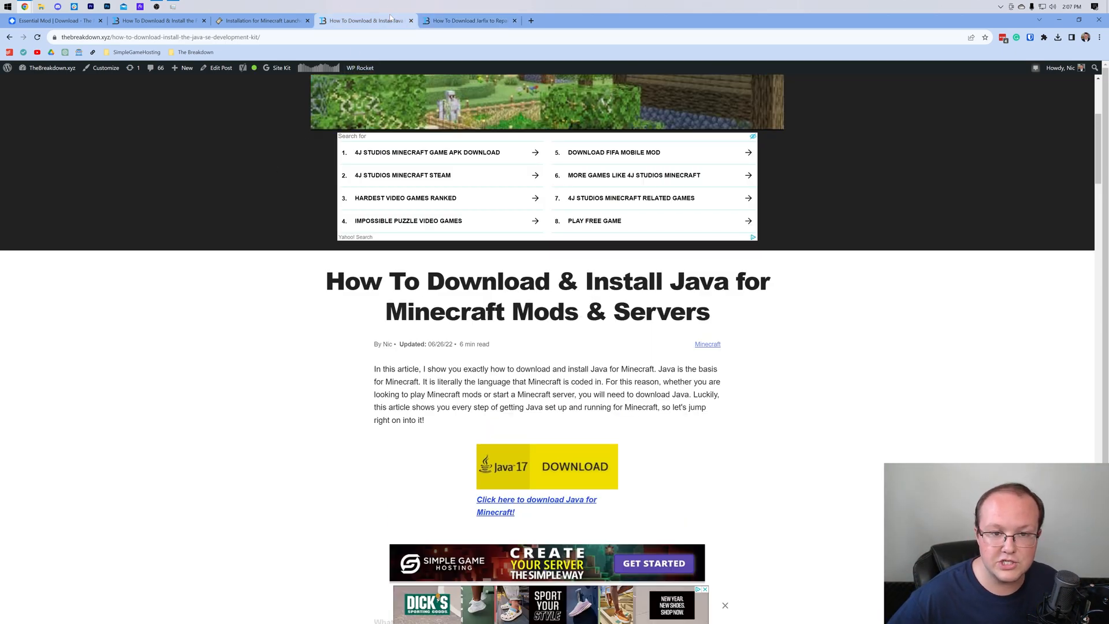
left_click(466, 19)
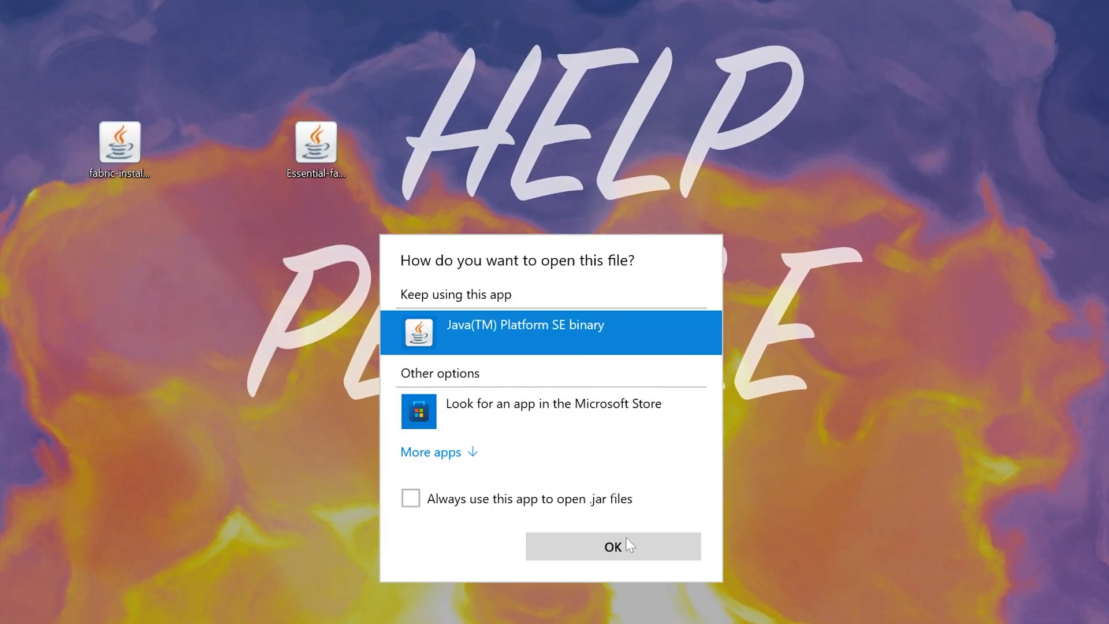
Step: Confirm opening the jar with Java(TM) Platform SE binary to launch the Fabric Installer
left_click(611, 546)
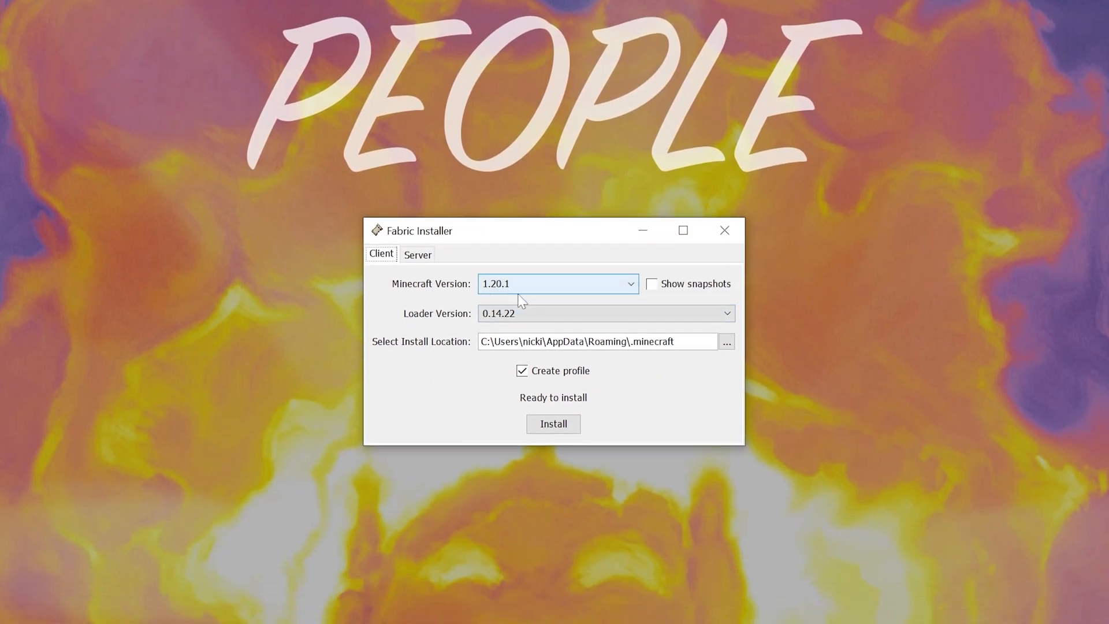
Step: Install Fabric Loader 0.14.22 for 1.20.1, dismiss the success message, and close the installer
left_click(553, 423)
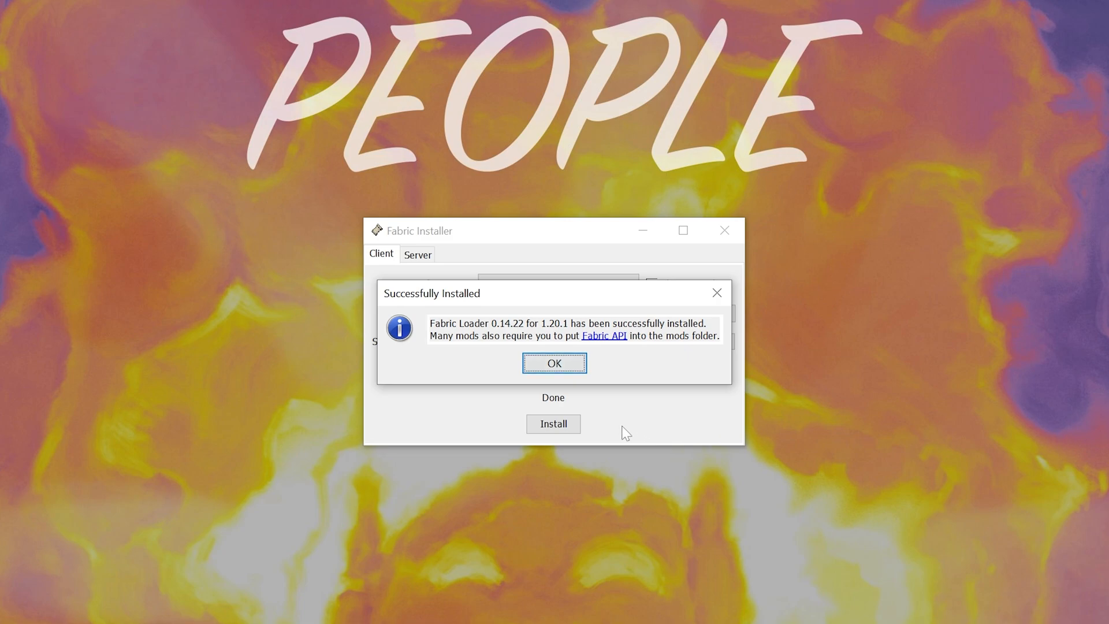
left_click(554, 363)
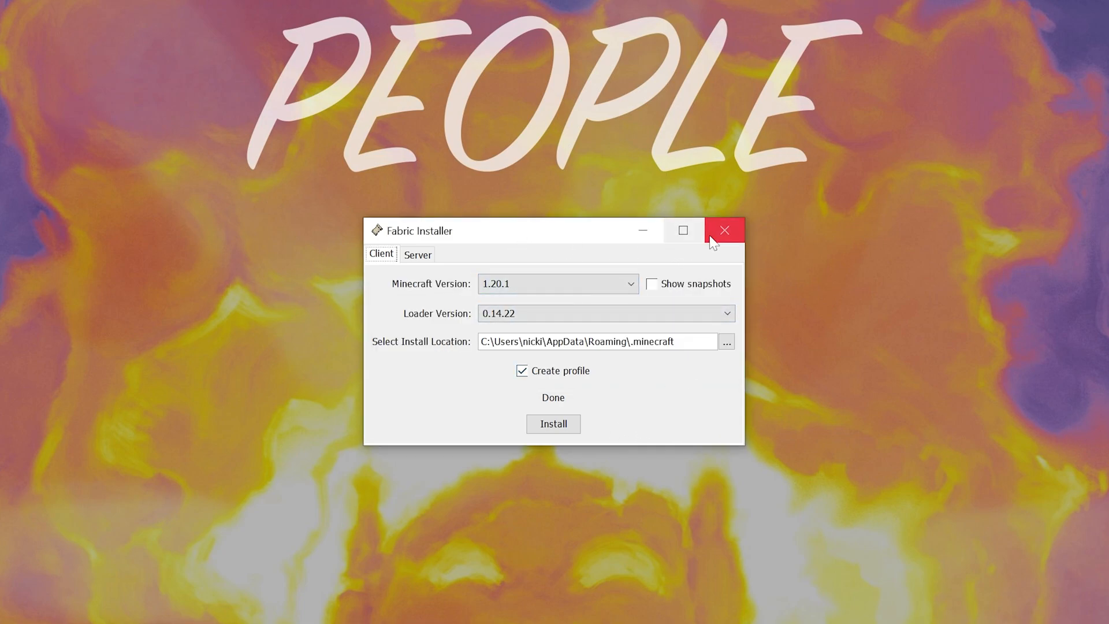
left_click(724, 229)
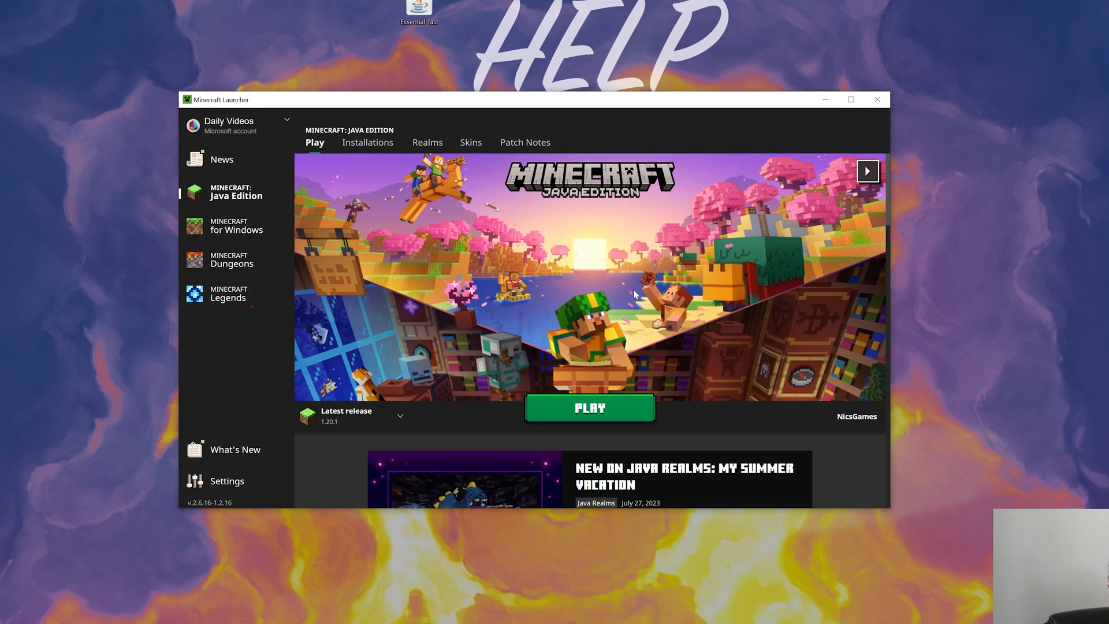
Step: Create installation 'SimpleGameHosting.com' using fabric-loader-0.14.22-1.20.1 at 2560x1440
left_click(367, 142)
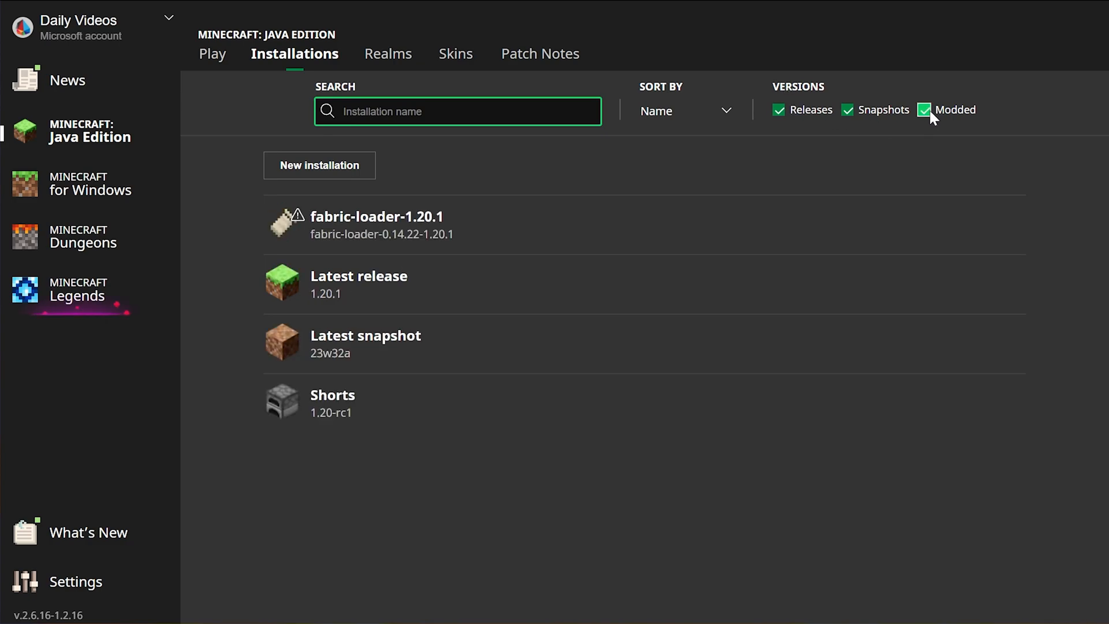
mouse_move(378, 224)
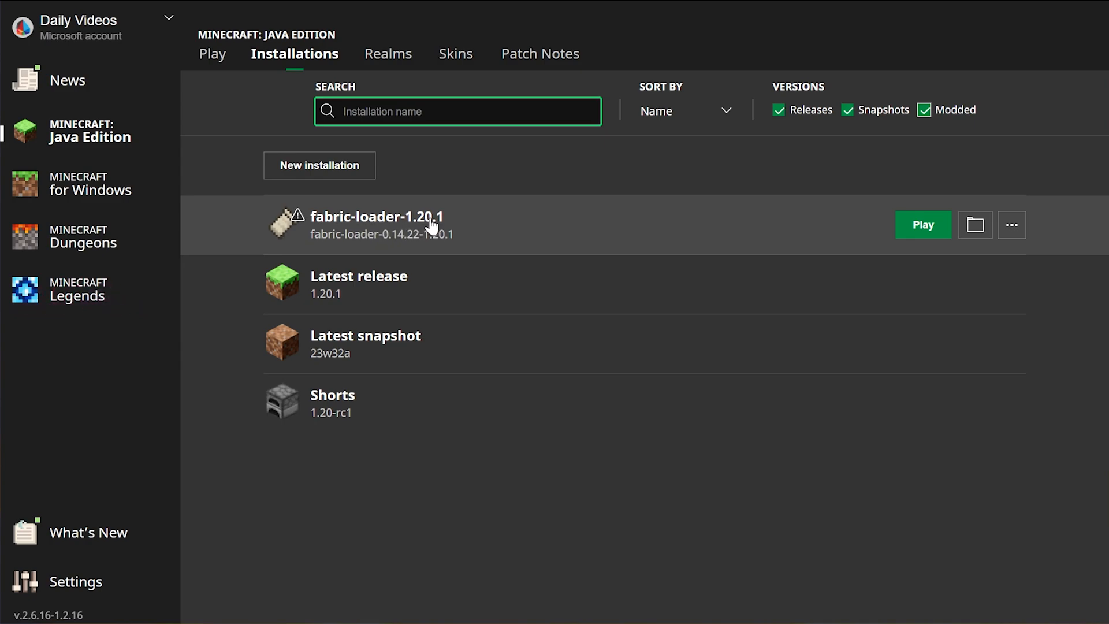
left_click(319, 165)
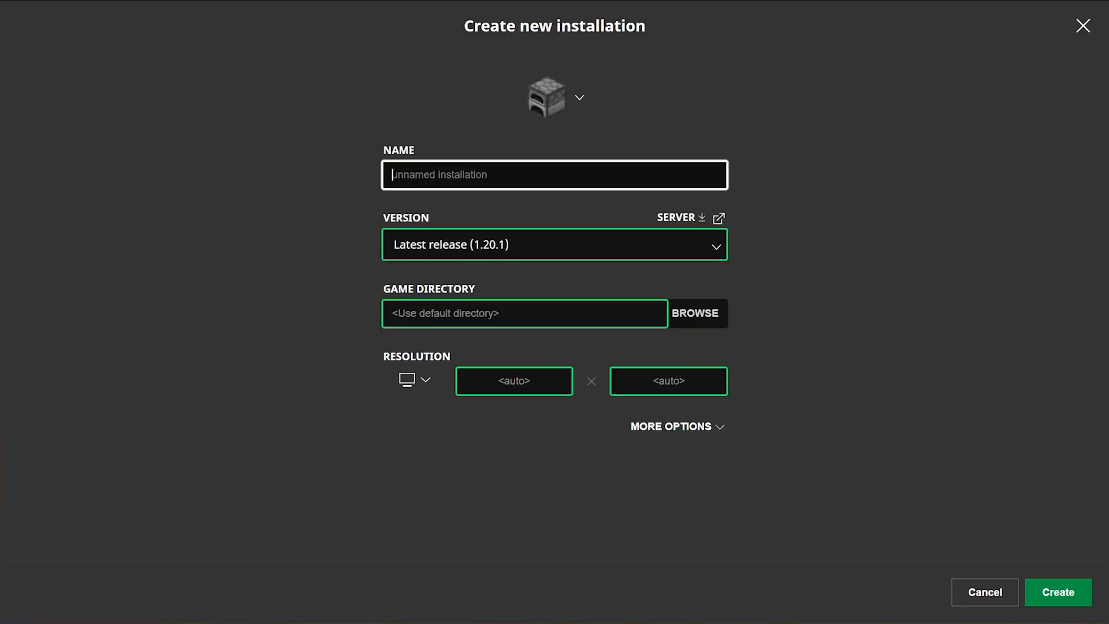
type("SimpleGameHosting.com")
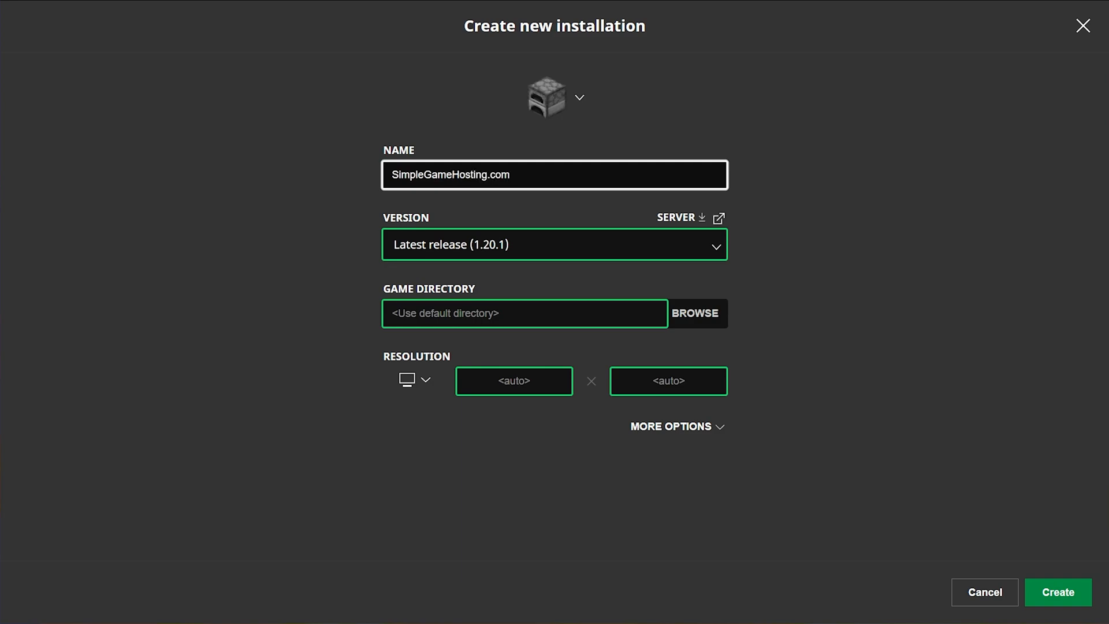
left_click(555, 244)
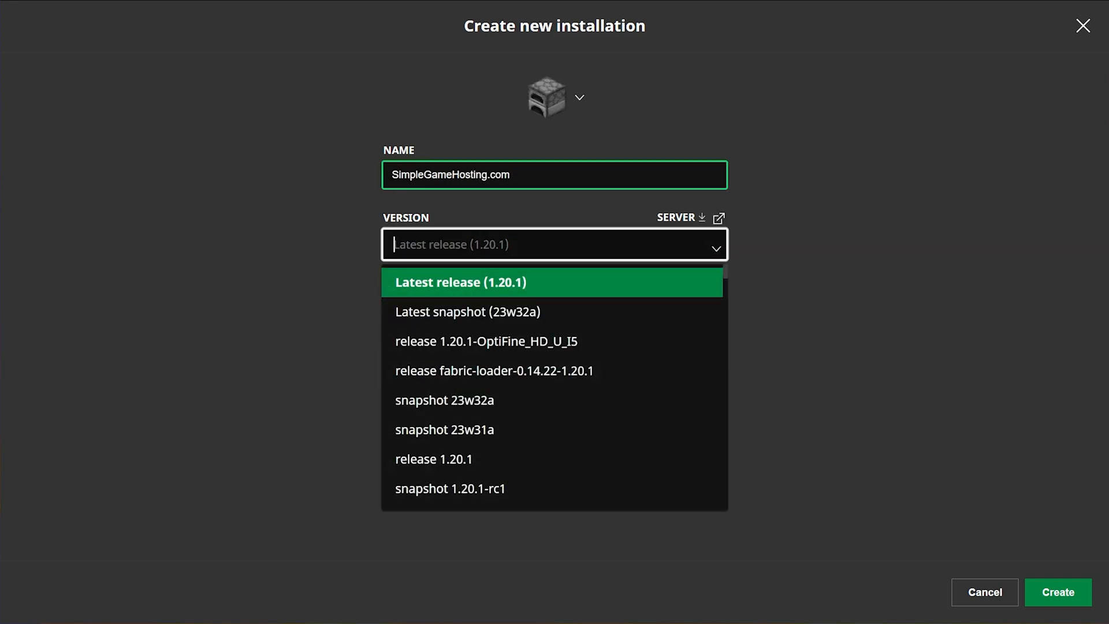
mouse_move(495, 370)
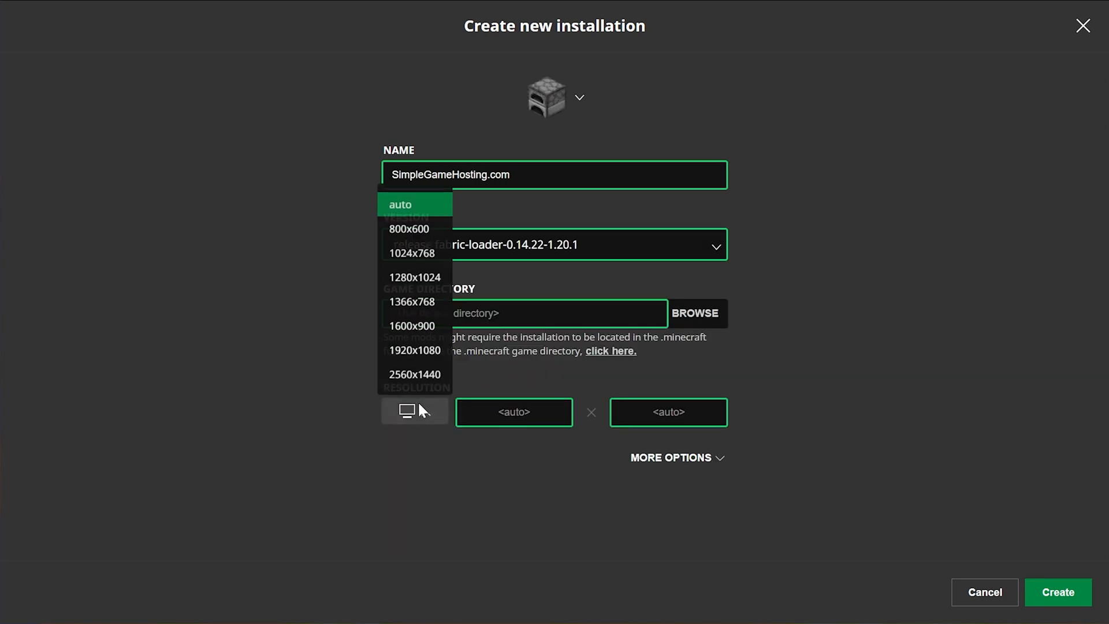
left_click(414, 374)
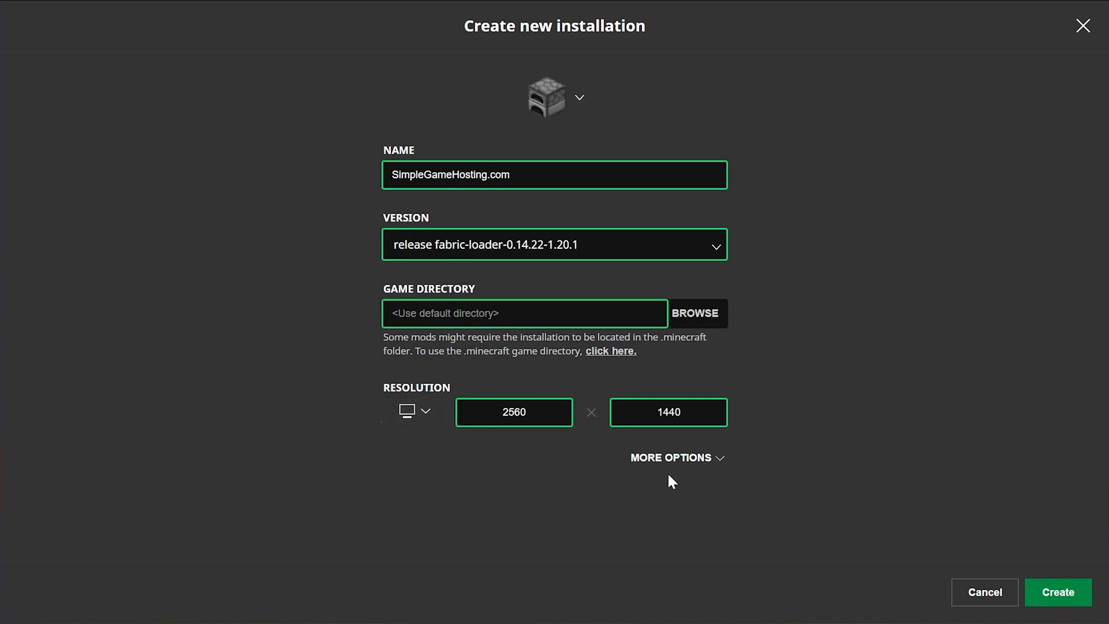
left_click(1057, 592)
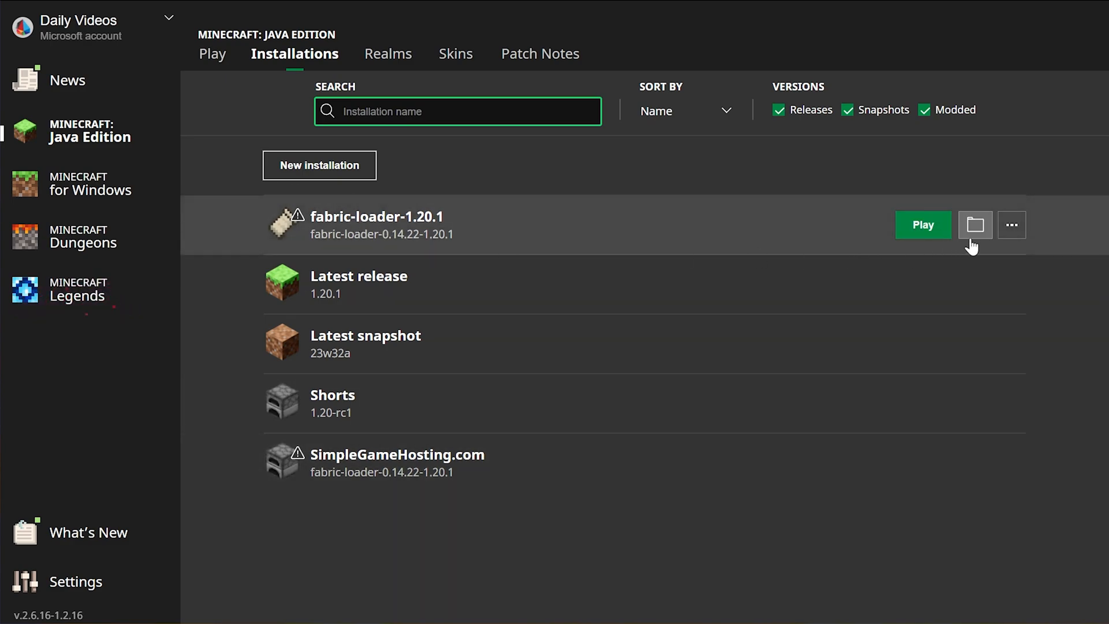
Step: Open the installation's .minecraft folder and create a new folder named 'mods'
left_click(974, 225)
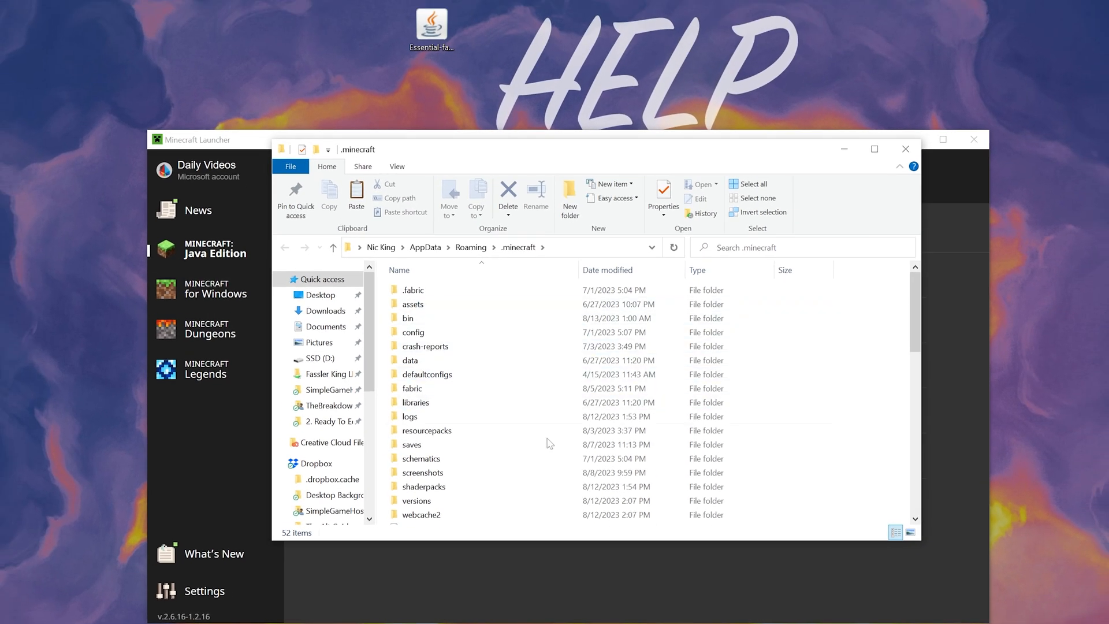
mouse_move(414, 332)
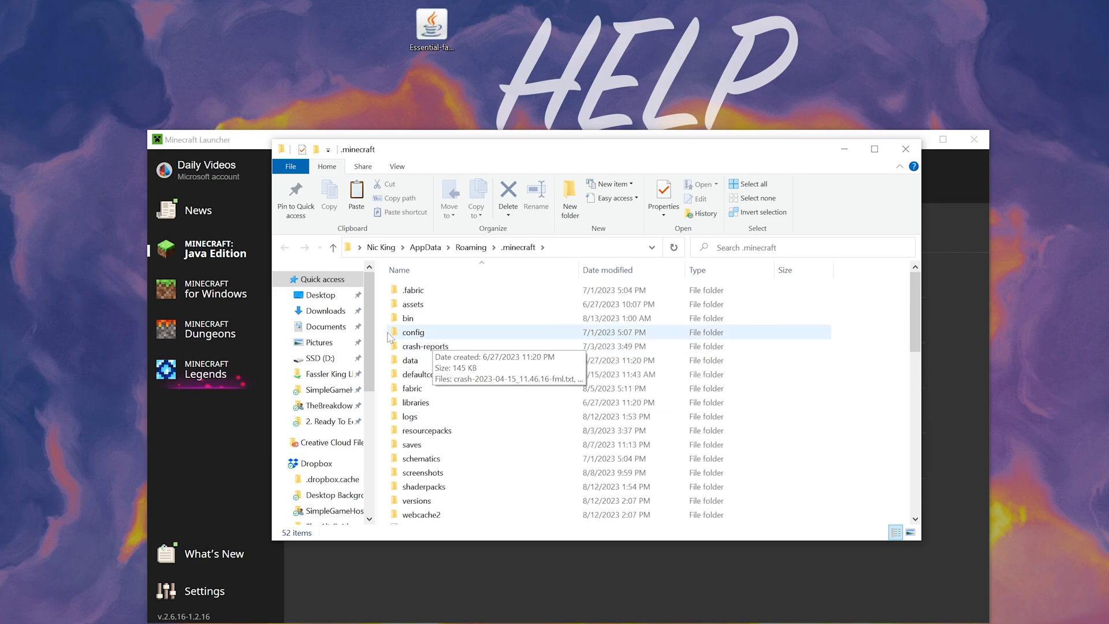
right_click(459, 347)
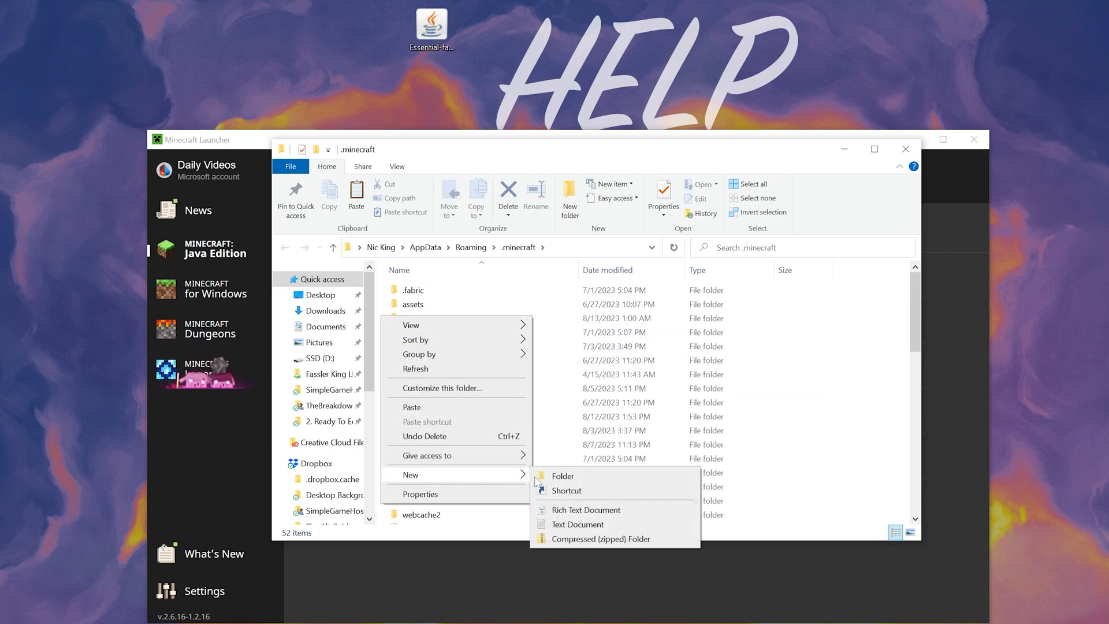
left_click(562, 475)
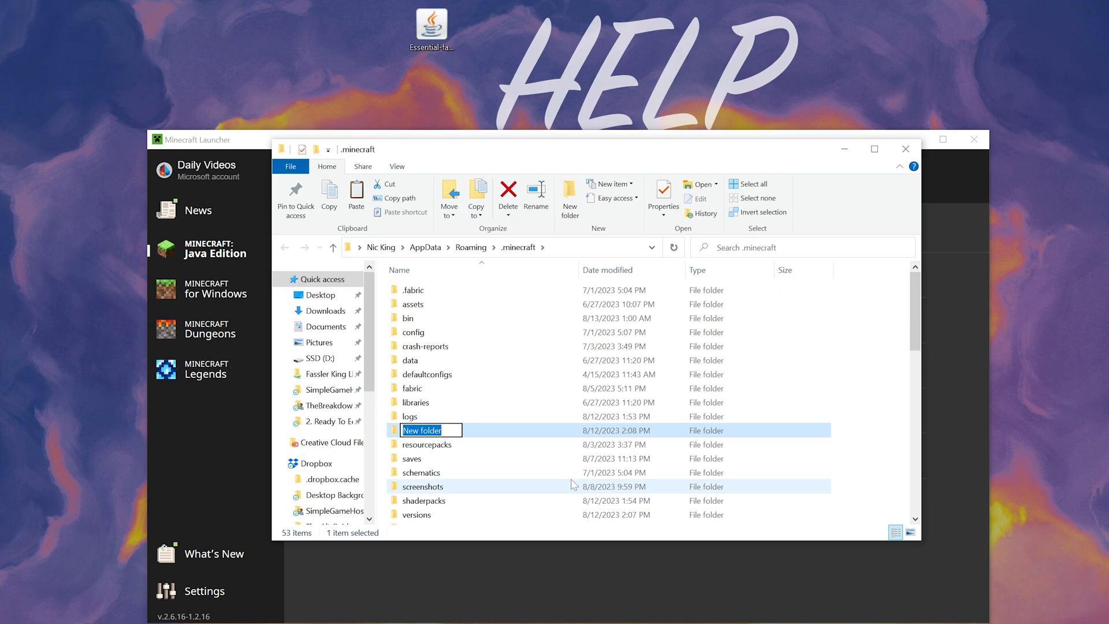
type("mods")
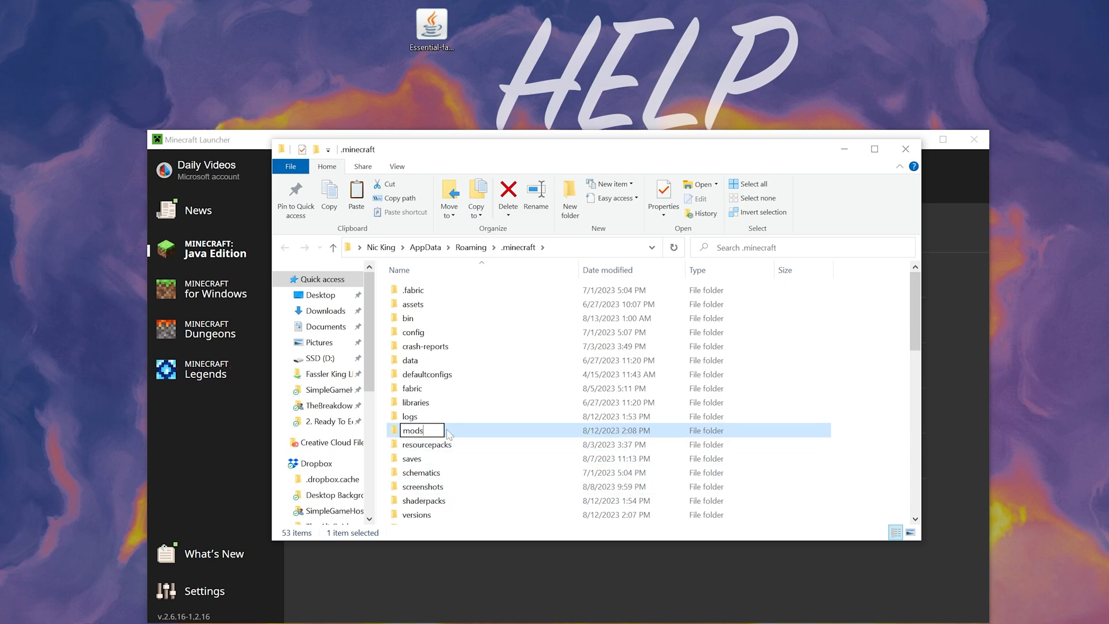
Step: Move Essential-fabric_1-20-1.jar into the mods folder and close File Explorer
double_click(412, 430)
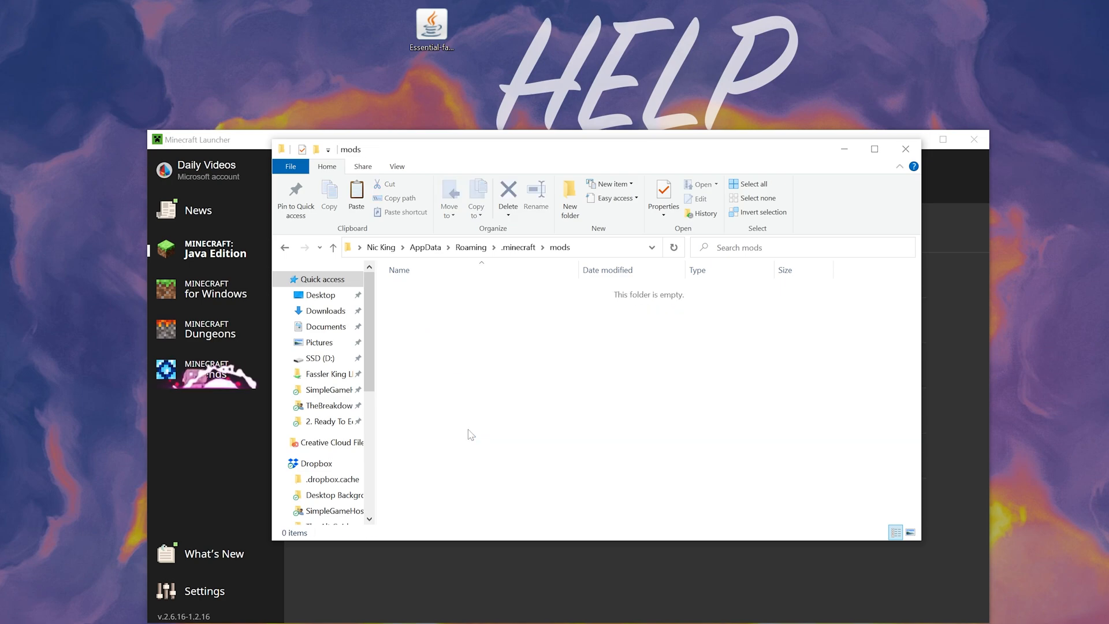
left_click_drag(431, 29, 668, 396)
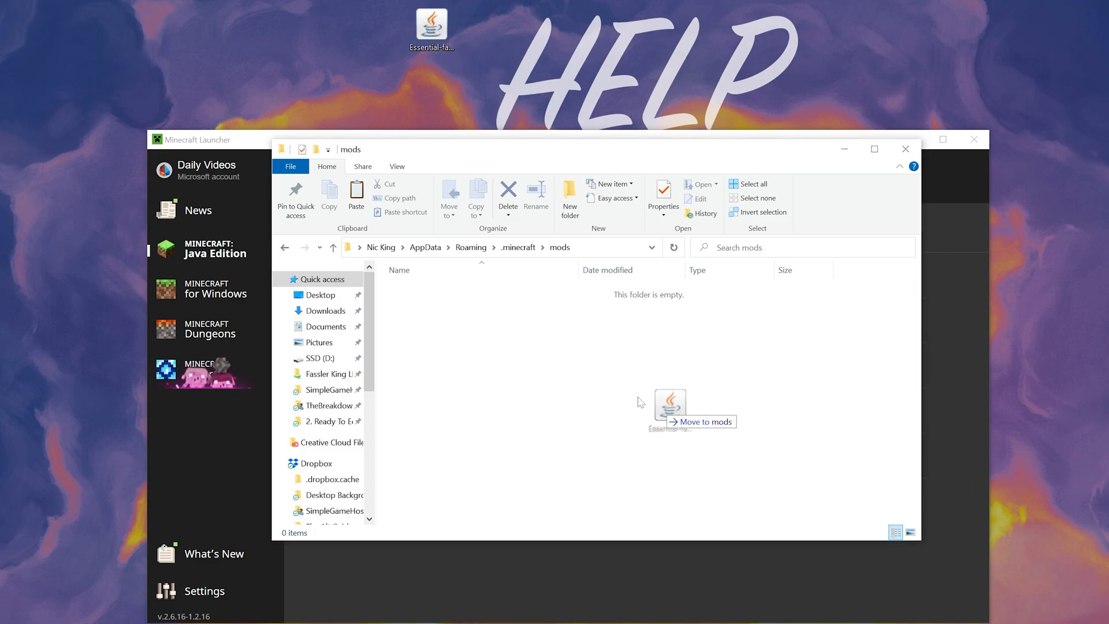
left_click_drag(431, 25, 669, 400)
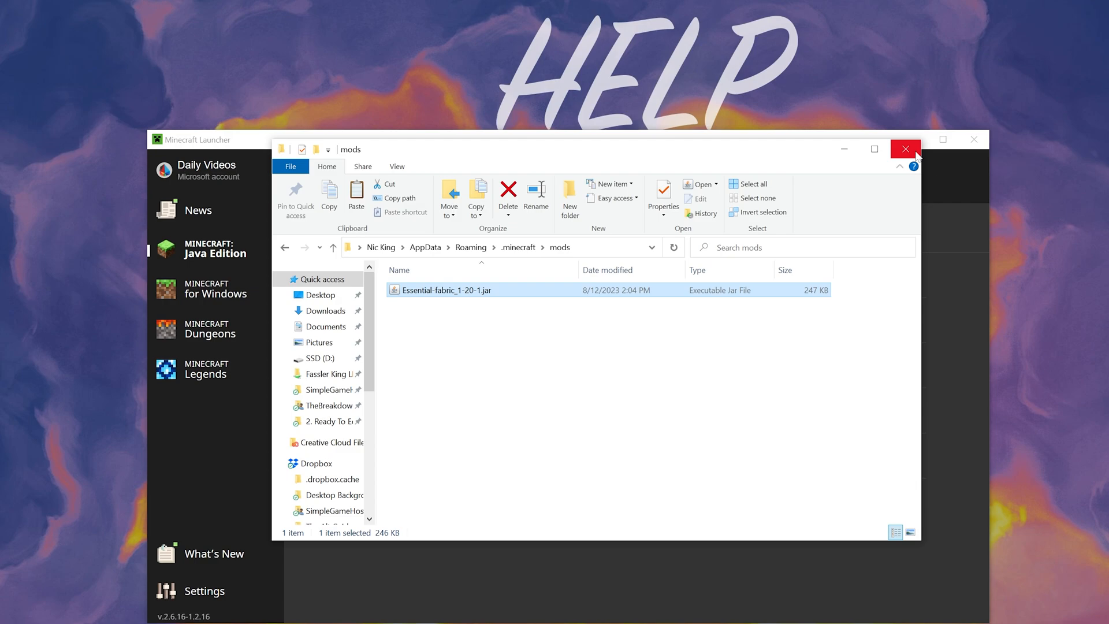
left_click(904, 149)
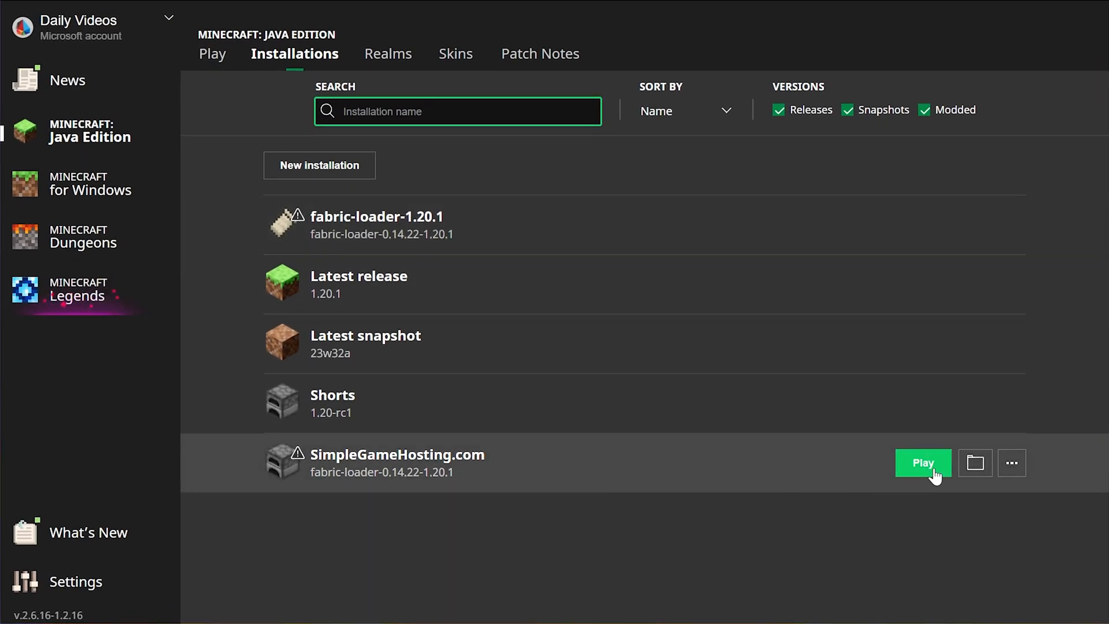
Step: Launch the Fabric 1.20.1 installation and accept Essential's terms of service
left_click(922, 463)
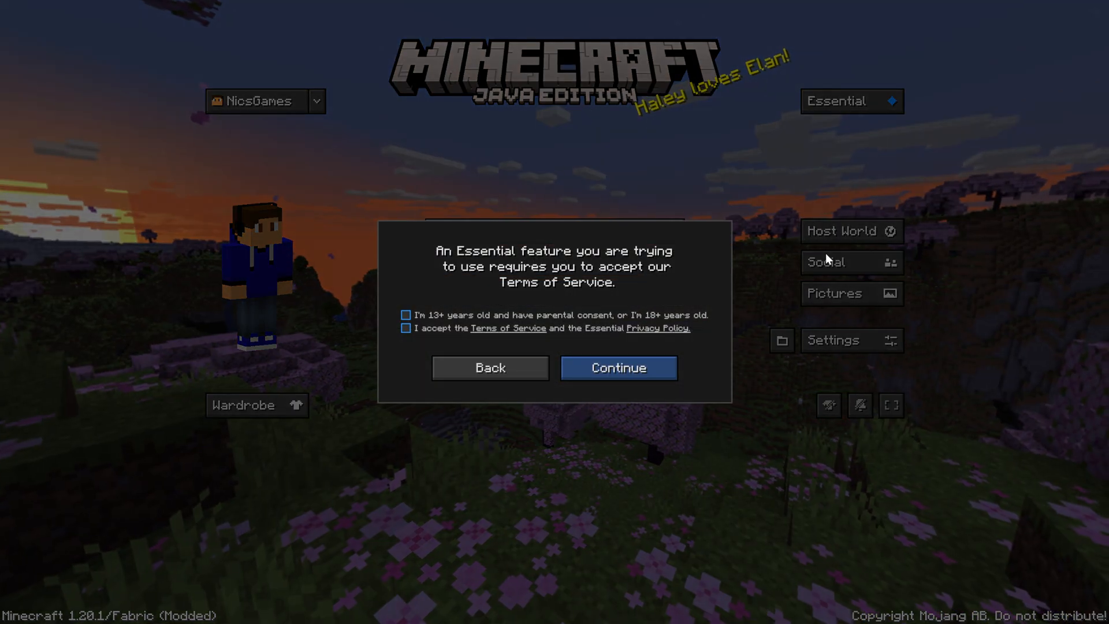
left_click(406, 315)
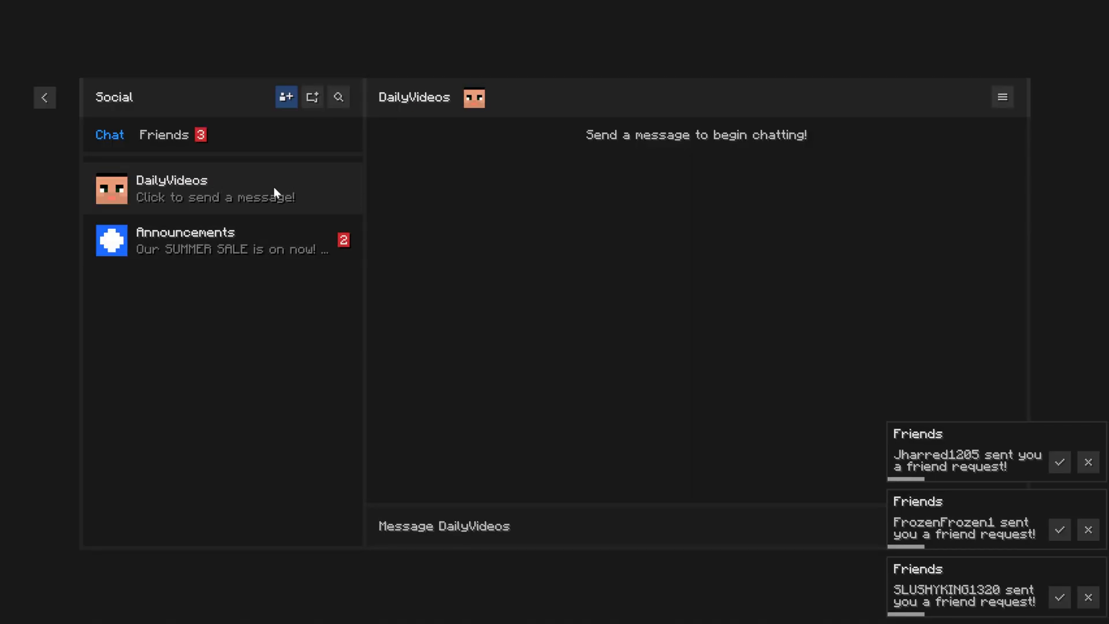
mouse_move(220, 172)
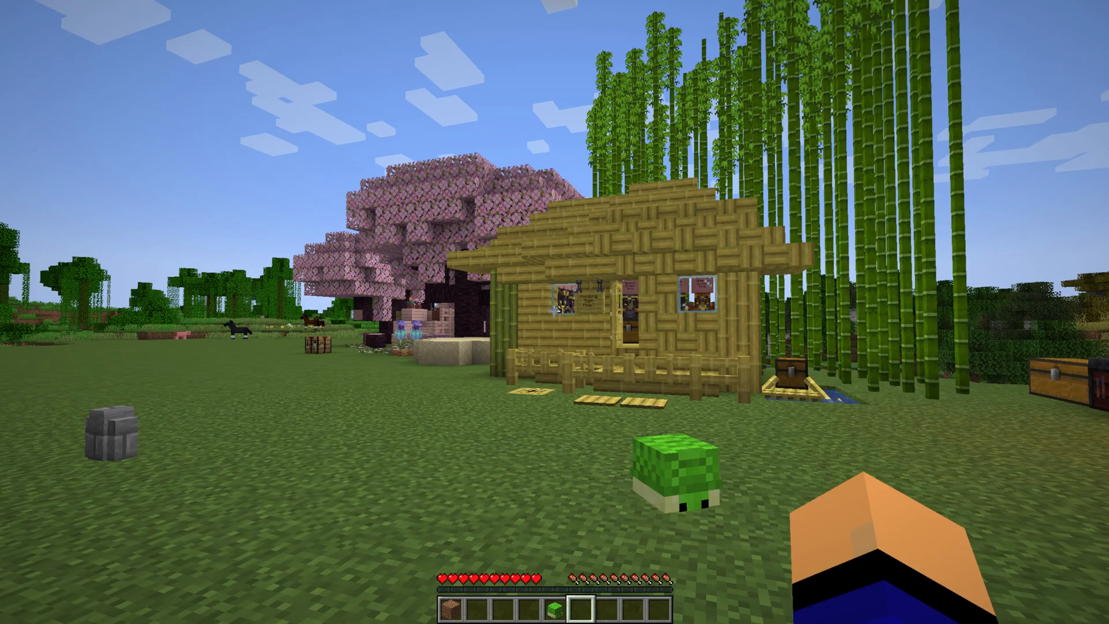
mouse_move(554, 312)
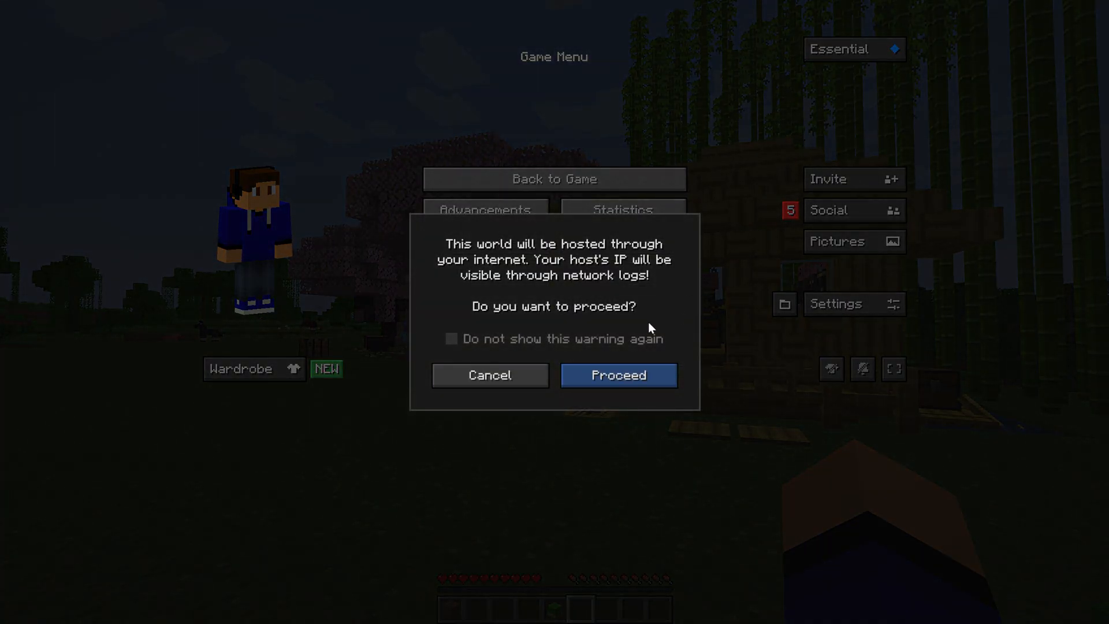
Step: Host the world online, send the invite to DailyVideos, and return to the game menu
left_click(617, 374)
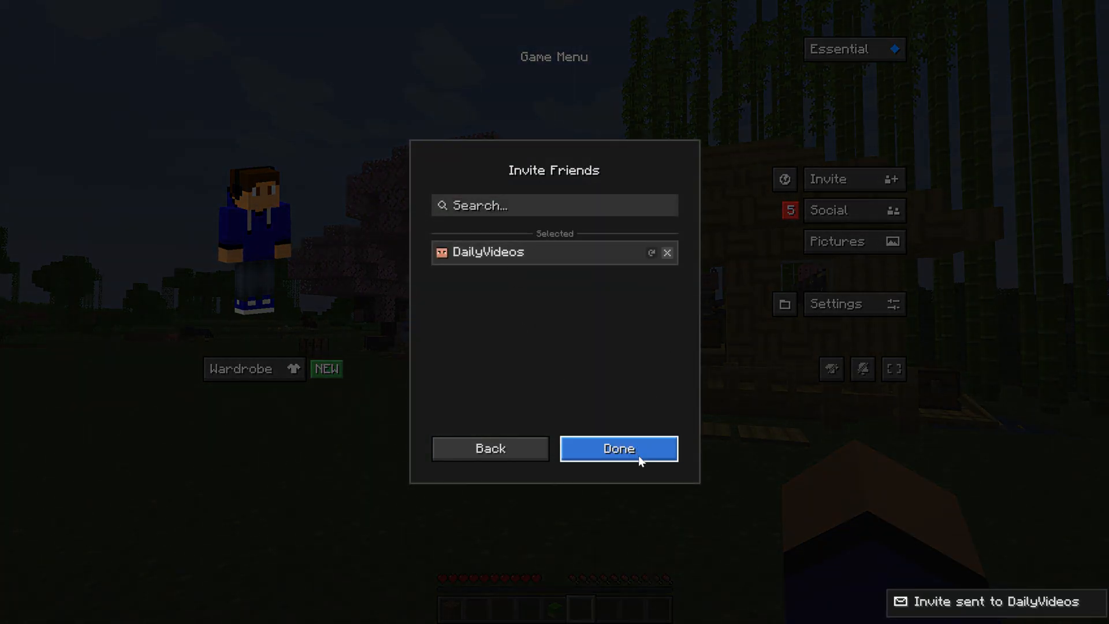
left_click(617, 448)
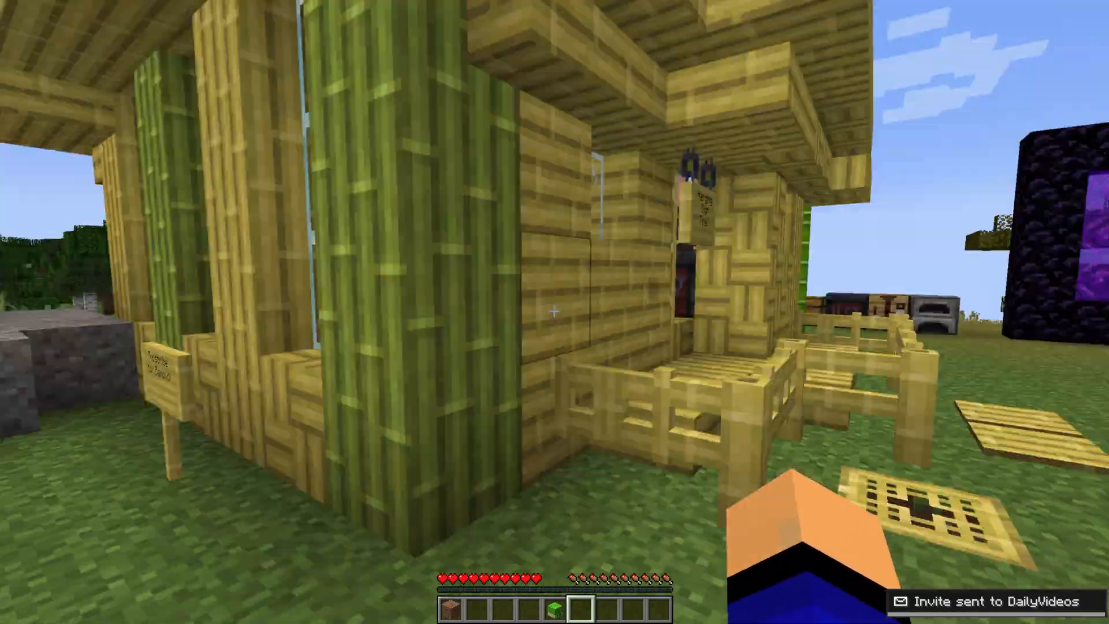
mouse_move(555, 311)
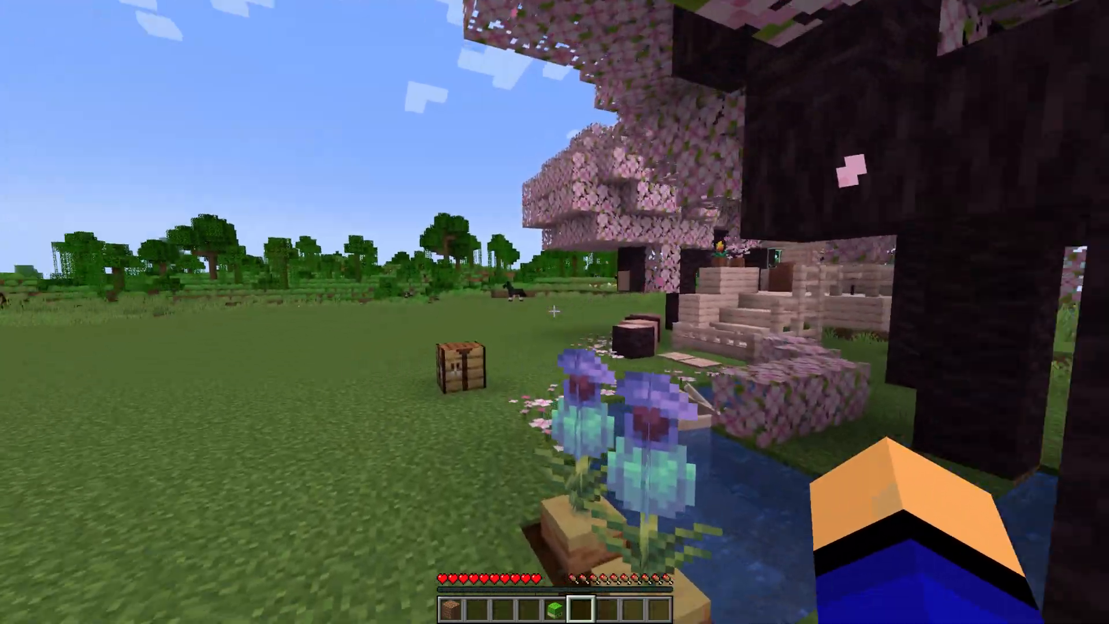
key("Escape")
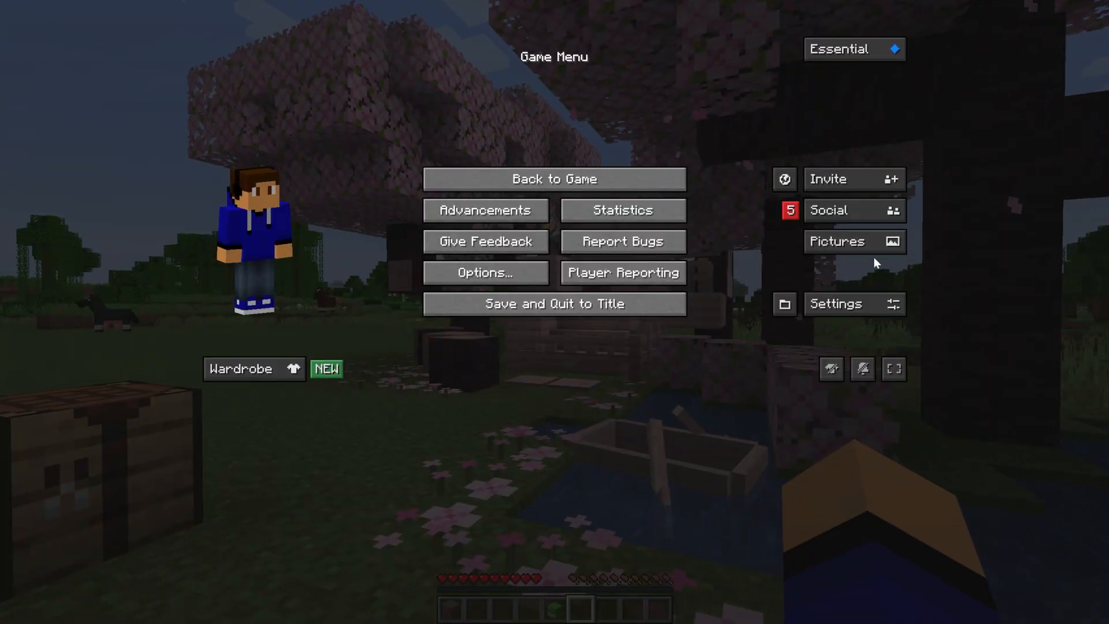
Step: View saved screenshots in Essential, then scroll through Essential's General settings page
left_click(837, 242)
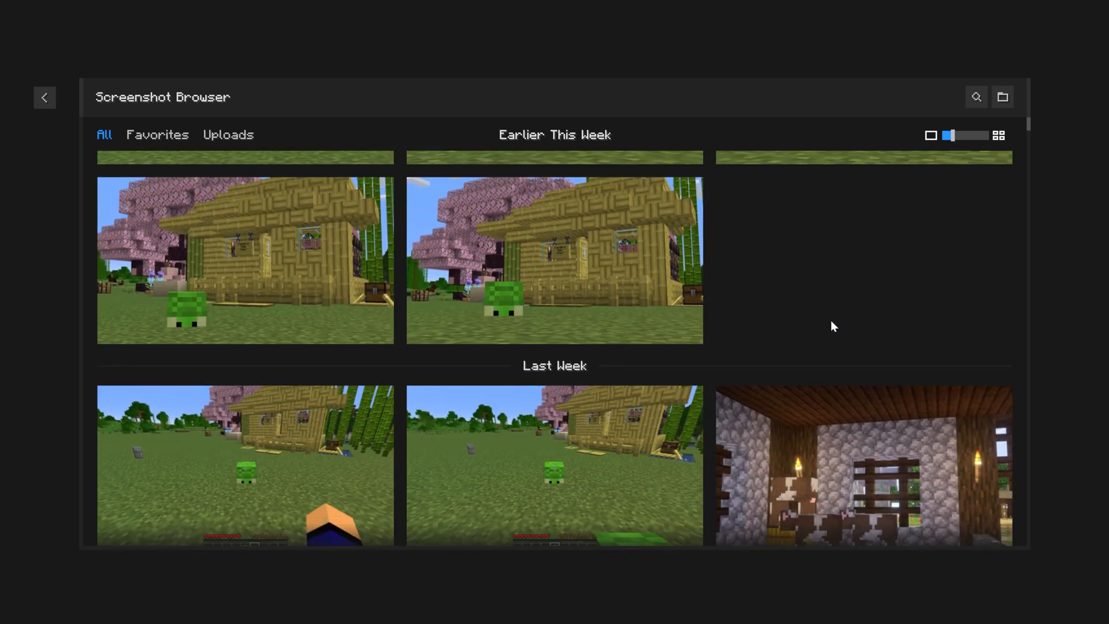
left_click(44, 97)
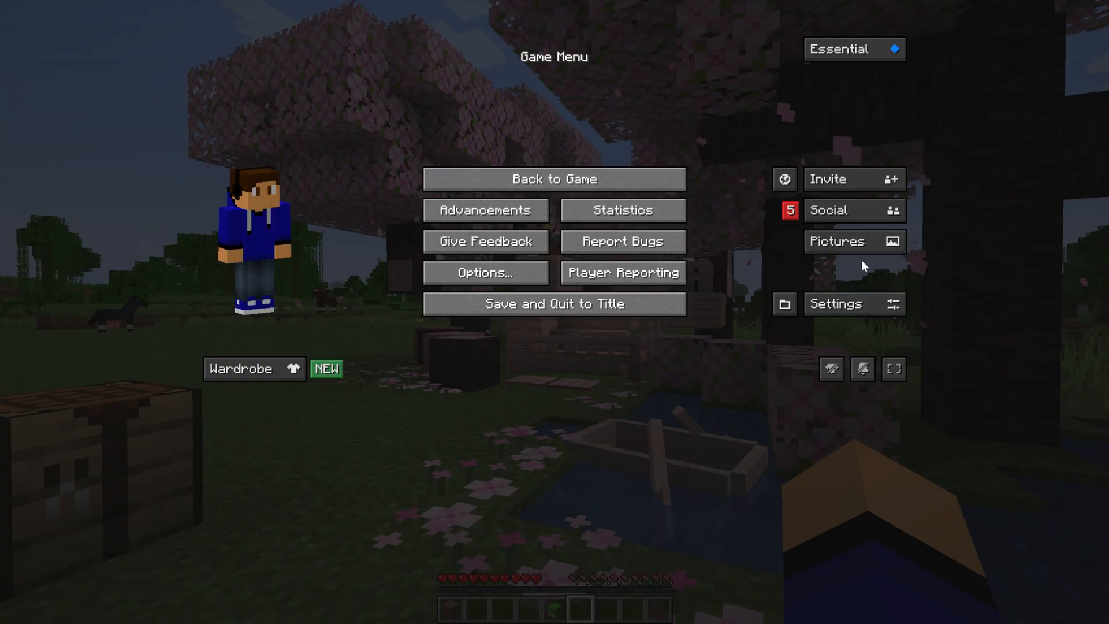
left_click(836, 303)
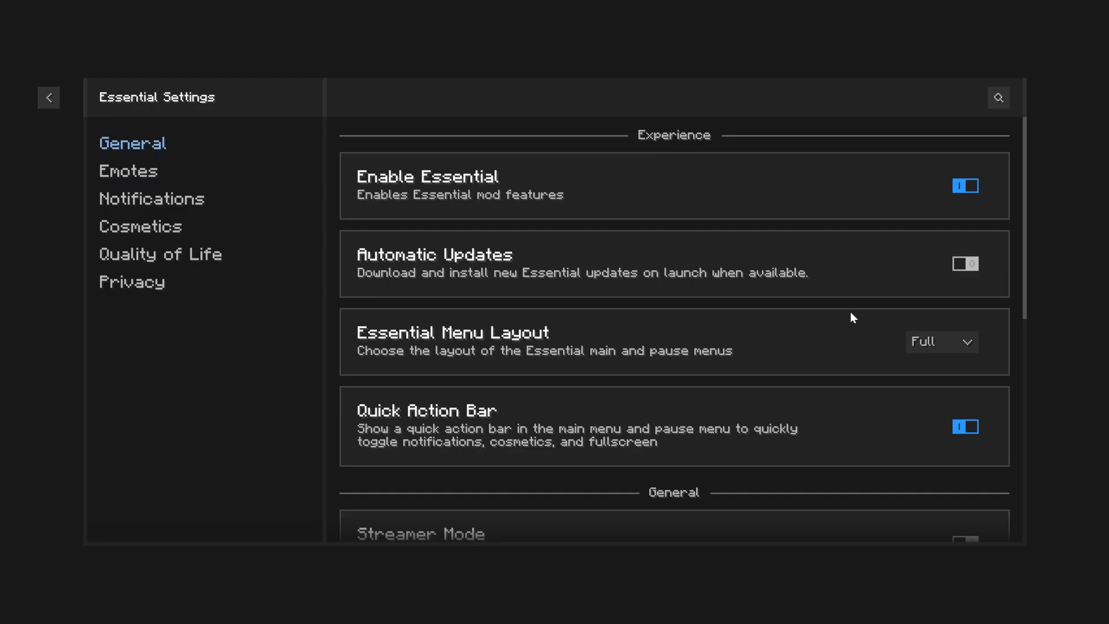
scroll("down", 3)
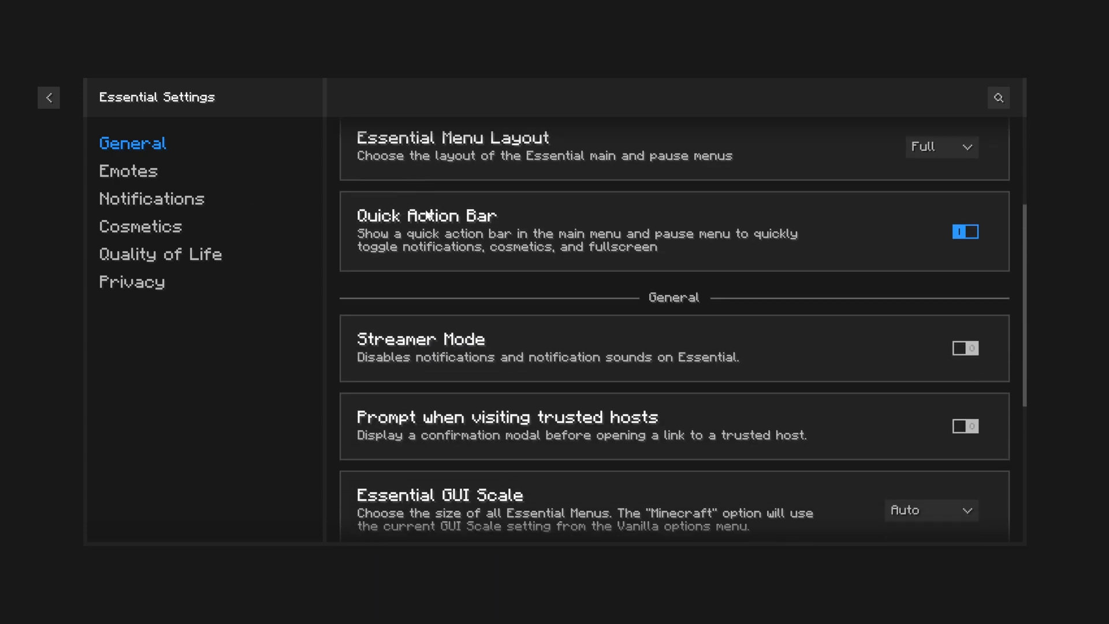
scroll("down", 3)
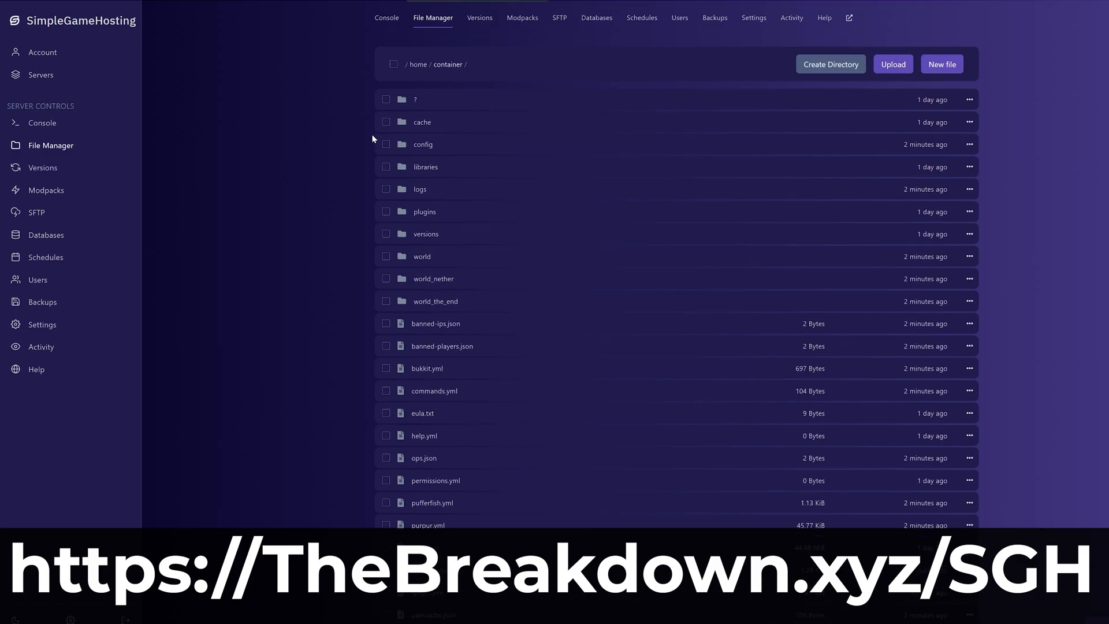
Step: Scroll the server file list down to server.jar, server.properties and spigot.yml
scroll("down", 3)
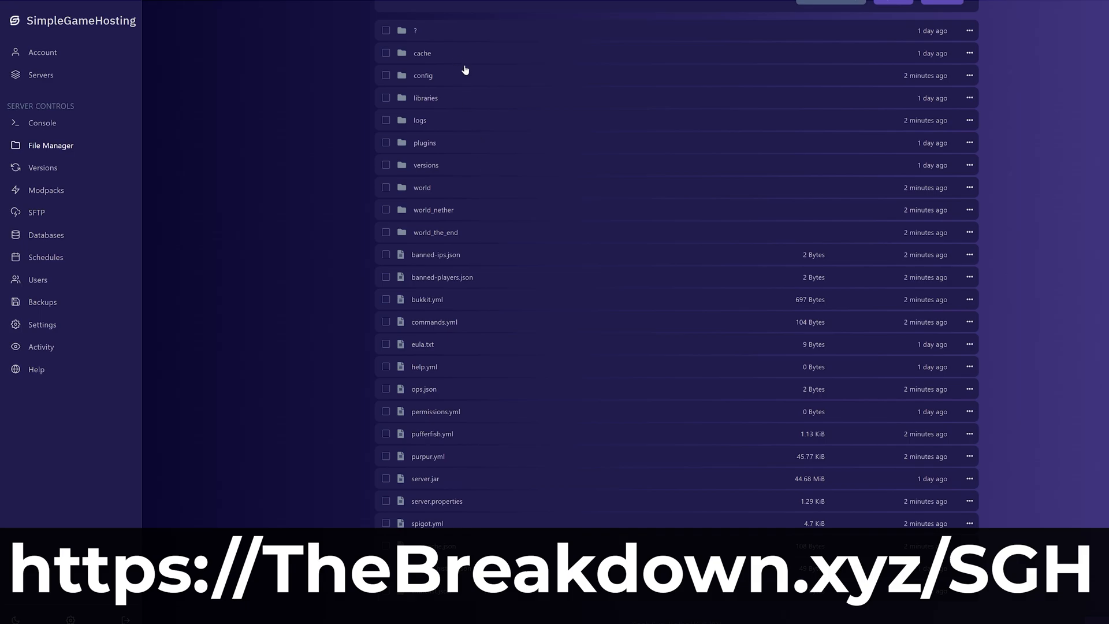